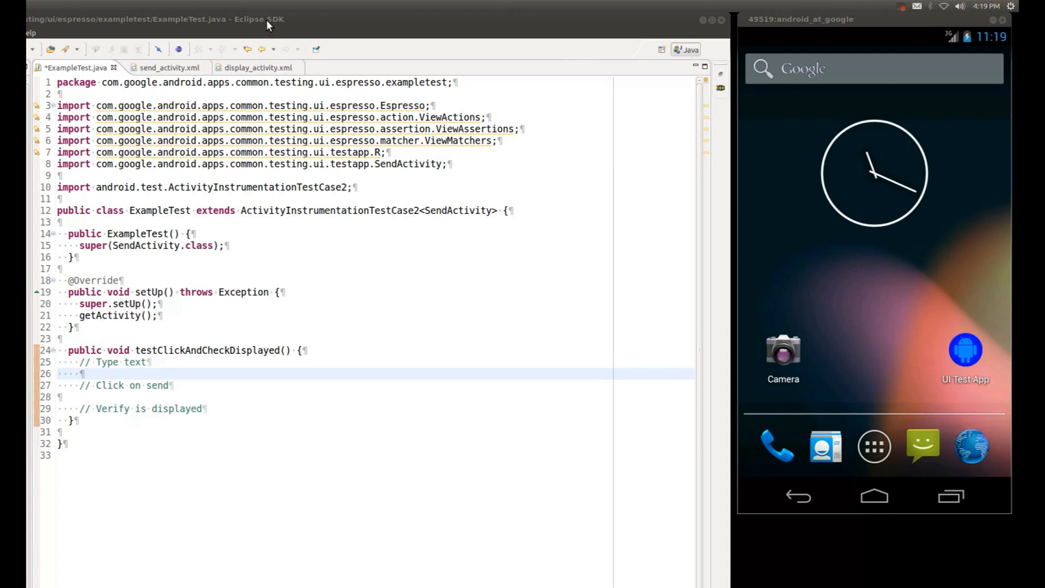
mouse_move(444, 219)
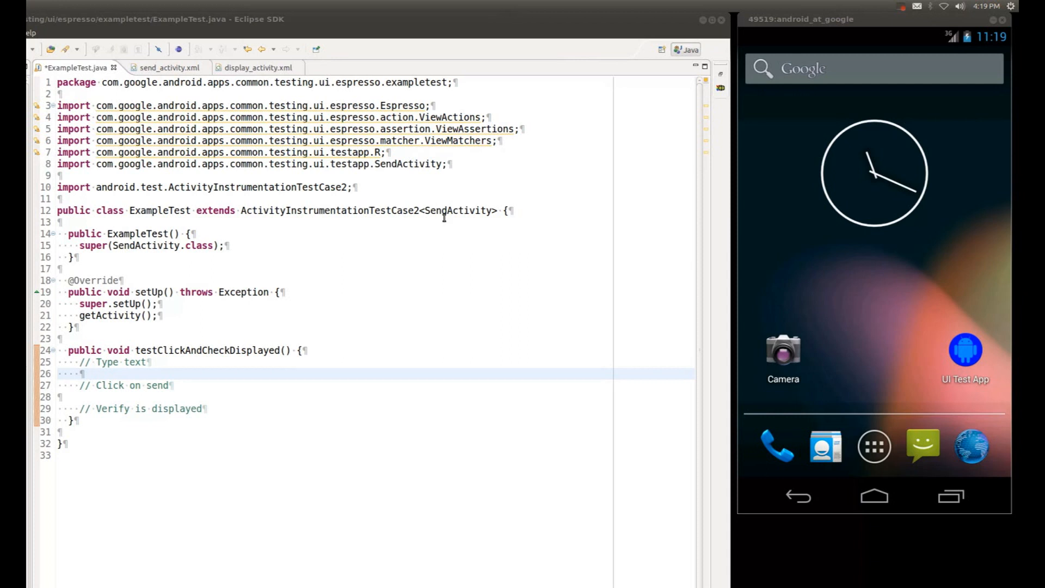
mouse_move(374, 222)
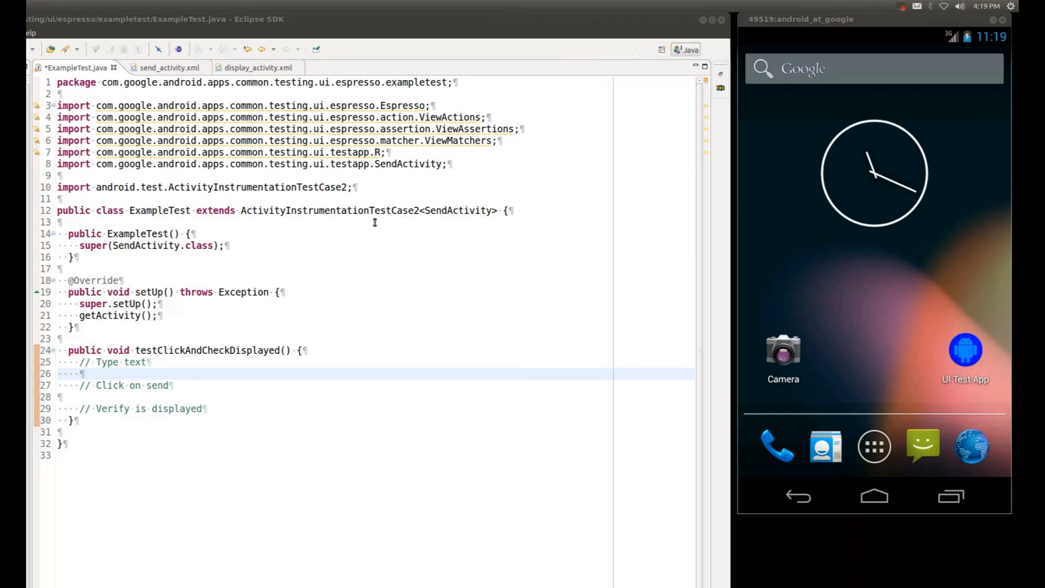
mouse_move(879, 26)
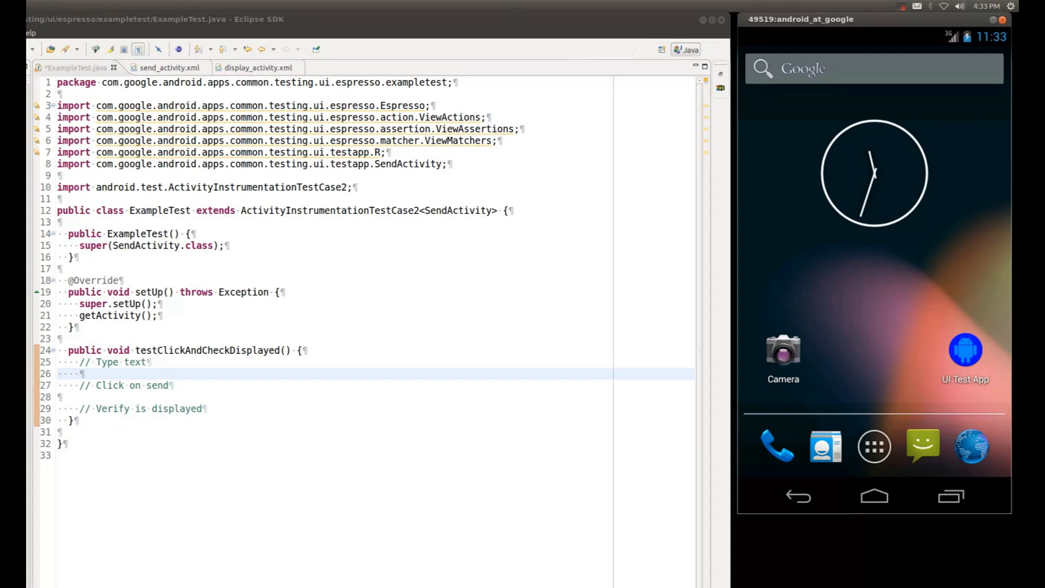
mouse_move(1011, 267)
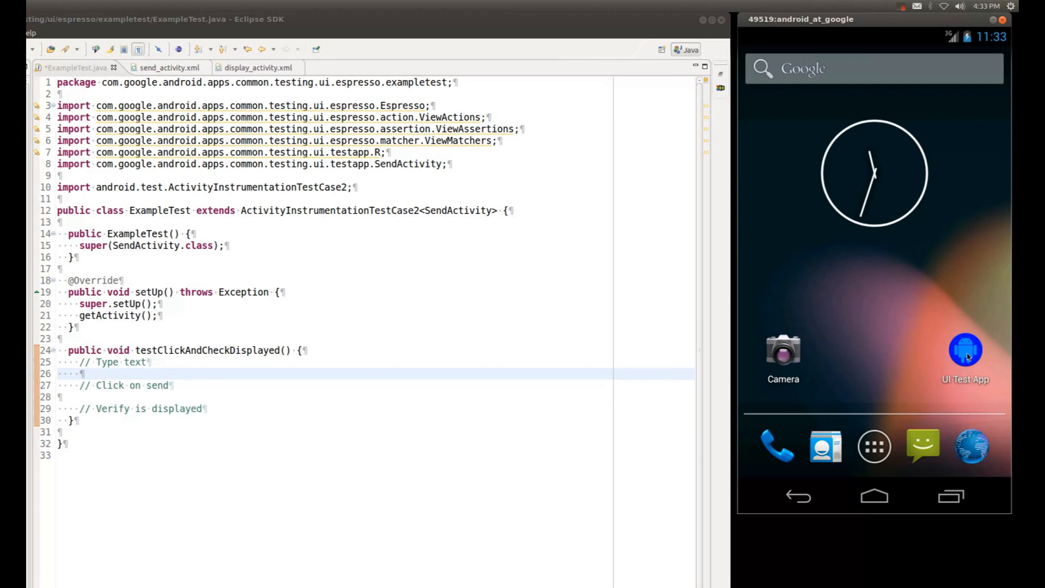
mouse_move(965, 352)
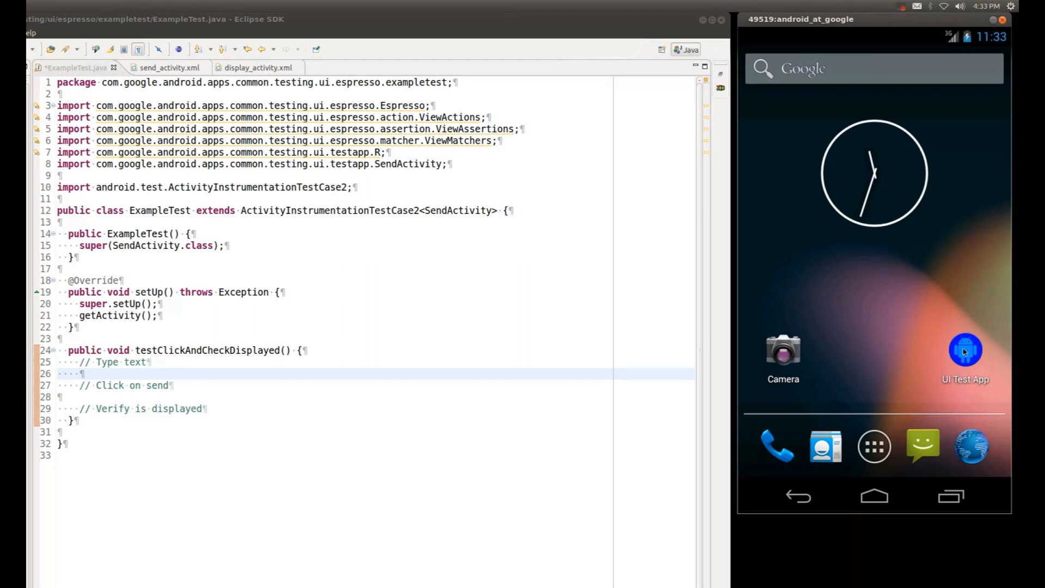
- Launch the UI Test App in the emulator and open the SendActivity screen
click(964, 350)
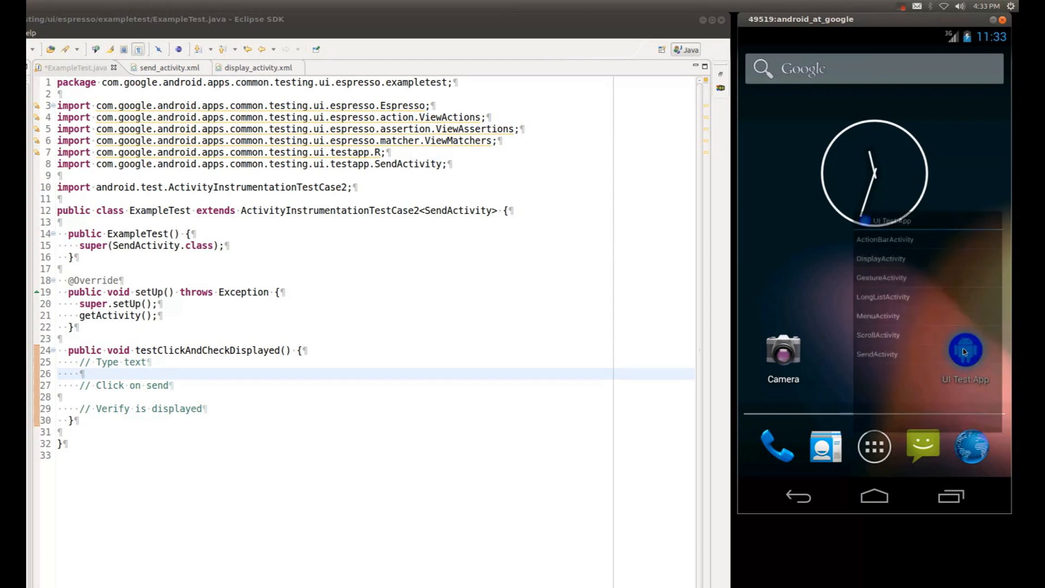
click(964, 351)
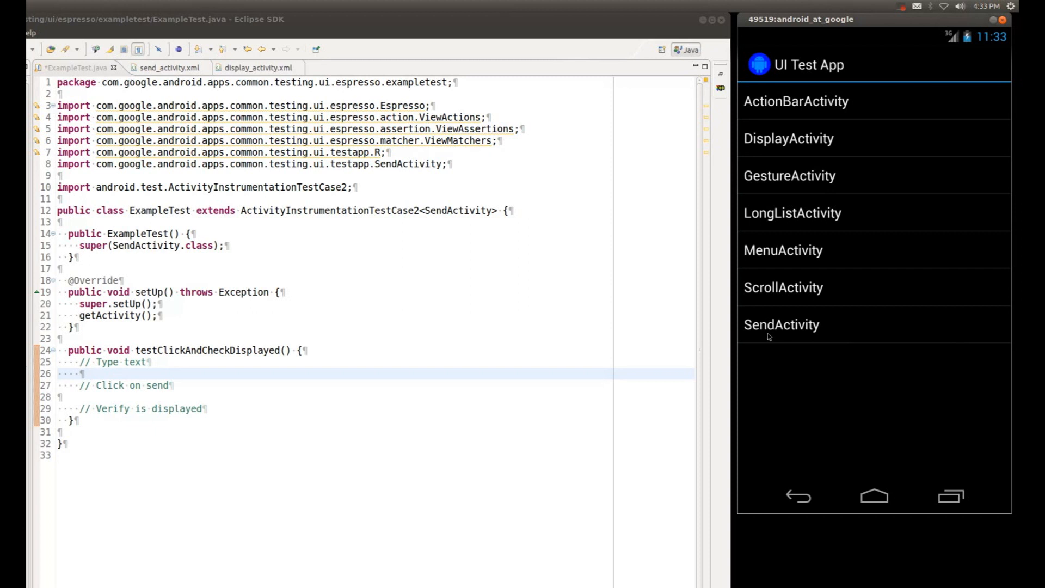
mouse_move(825, 310)
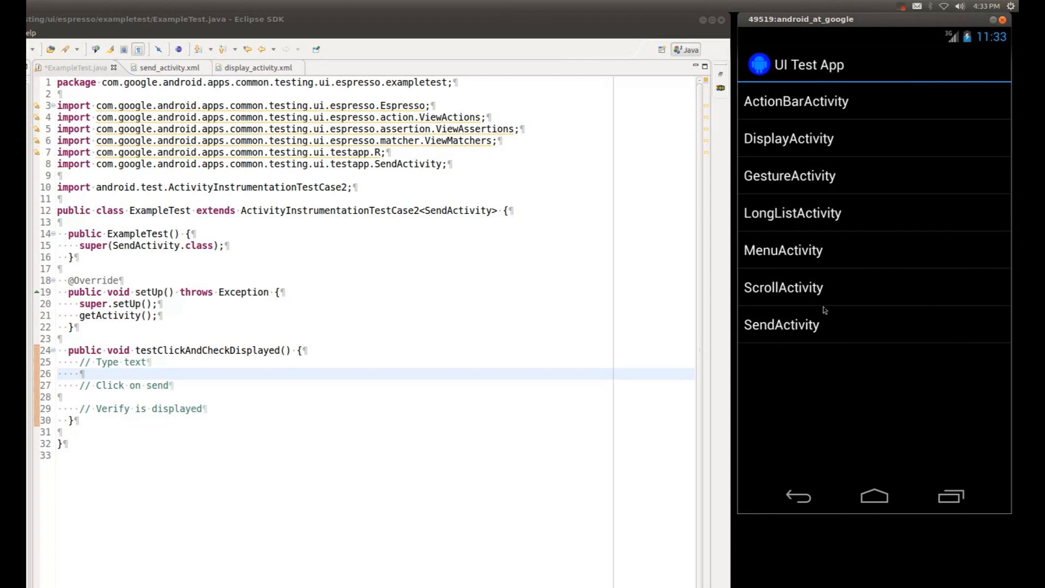
click(781, 325)
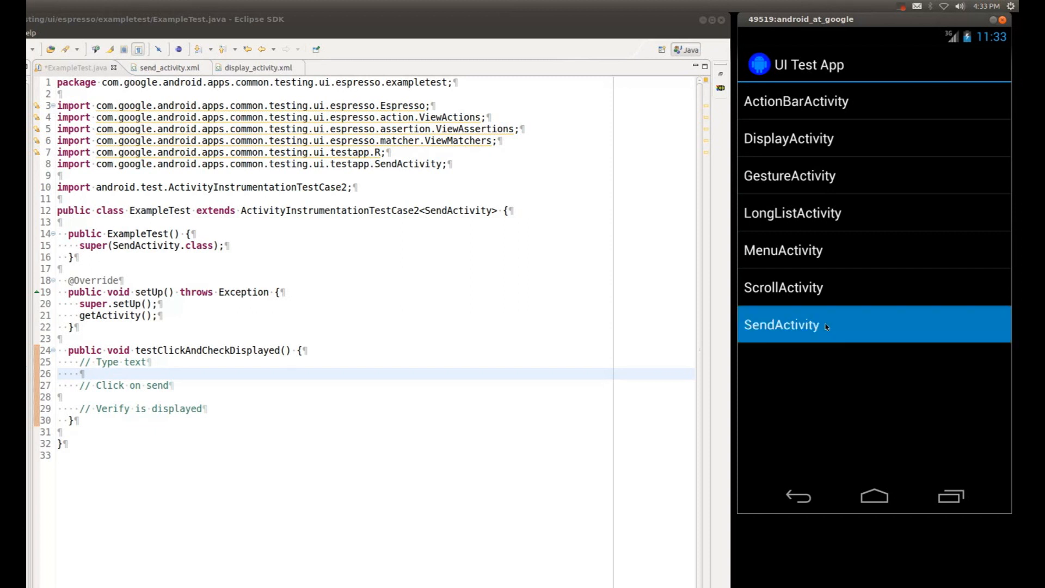
click(781, 325)
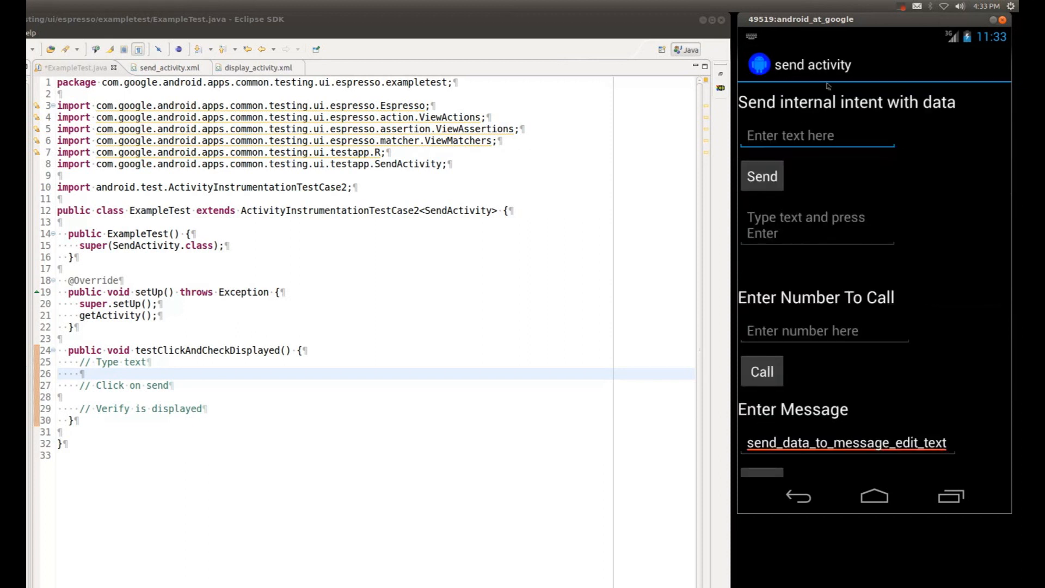
mouse_move(812, 150)
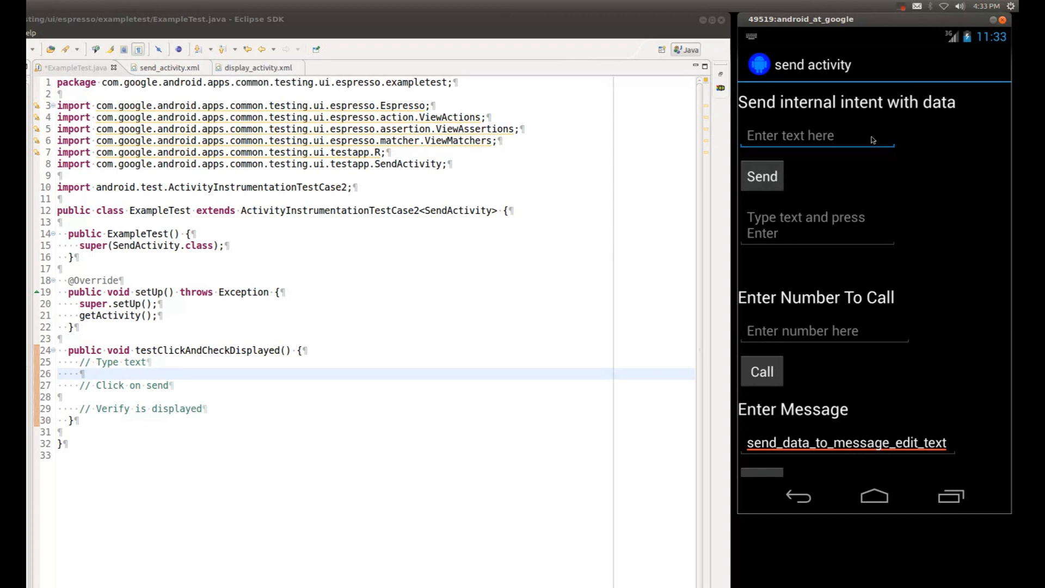
- Send 'something', go back, and resend the edited message as 'type something'
text(something)
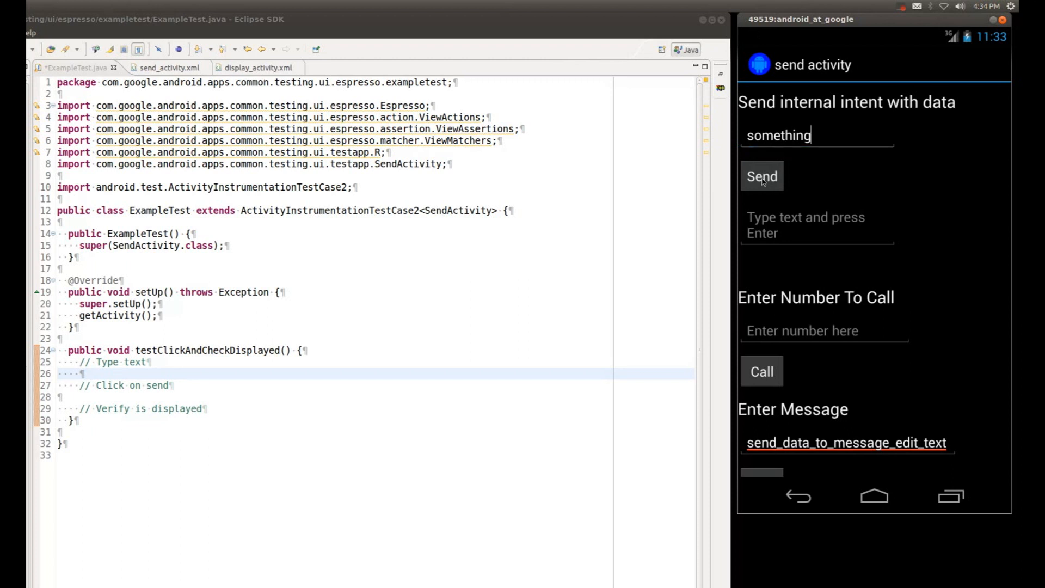
click(762, 175)
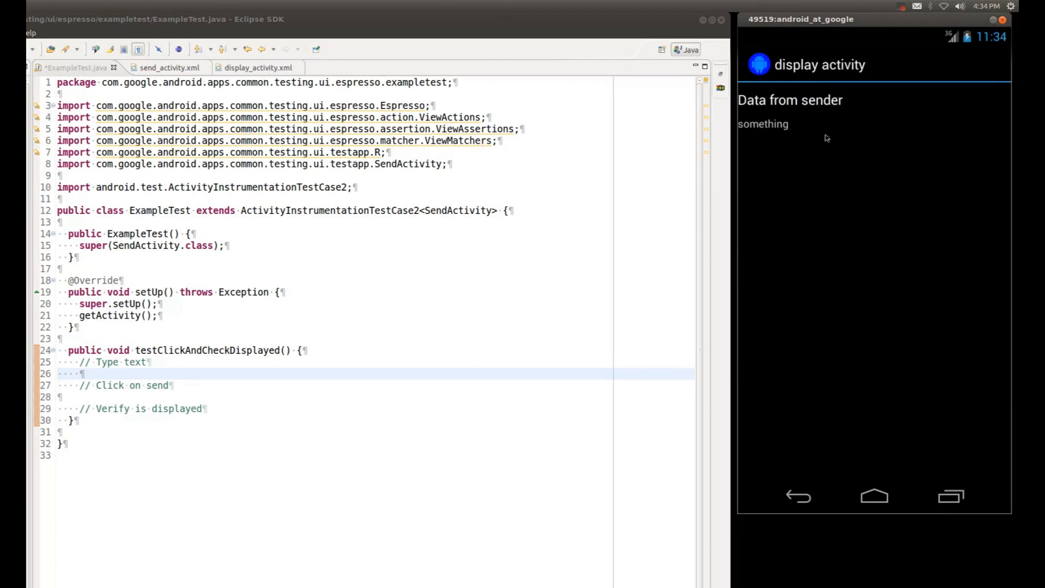
mouse_move(786, 130)
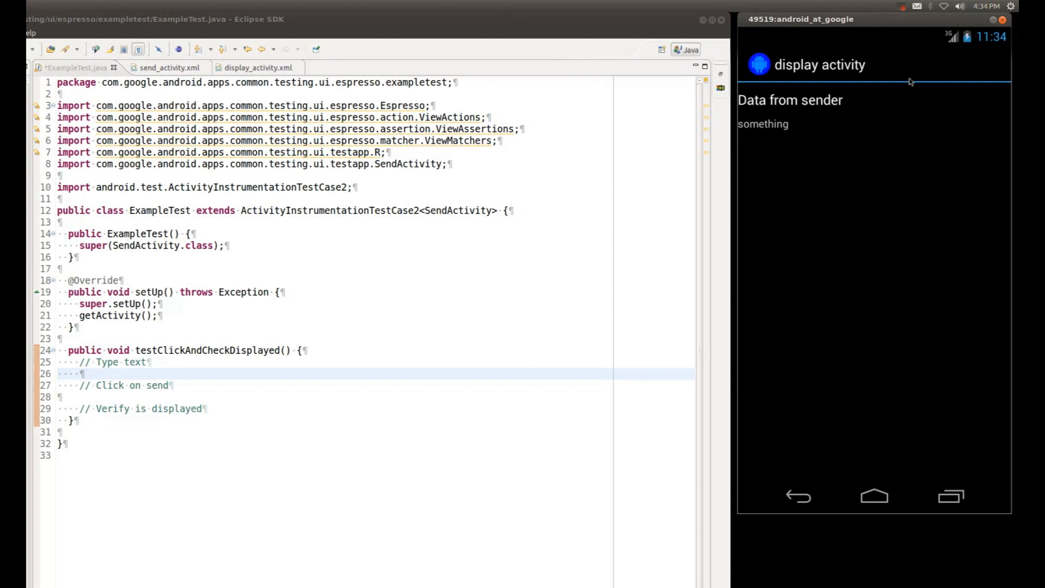
click(798, 496)
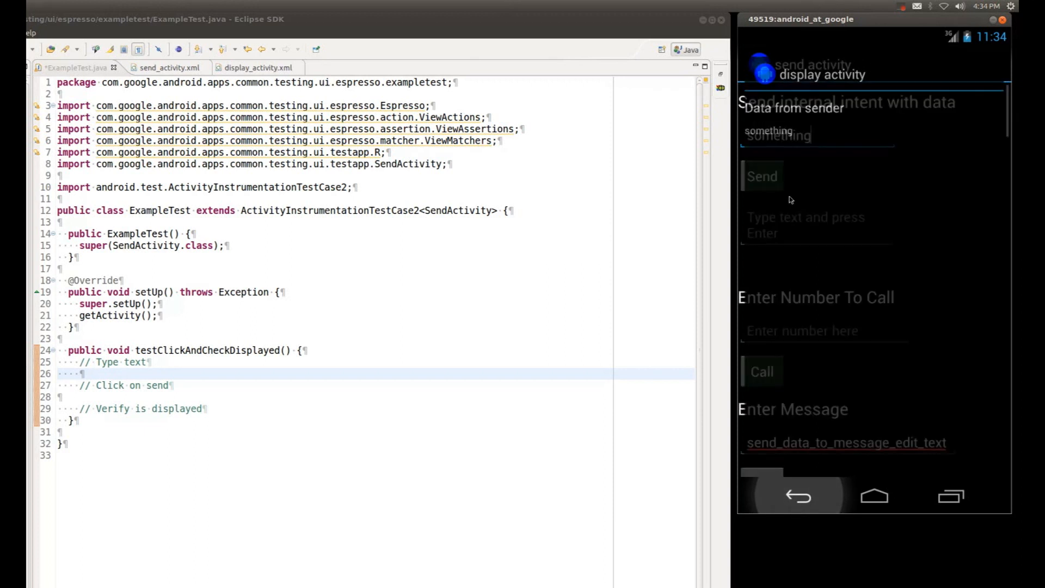
double_click(778, 135)
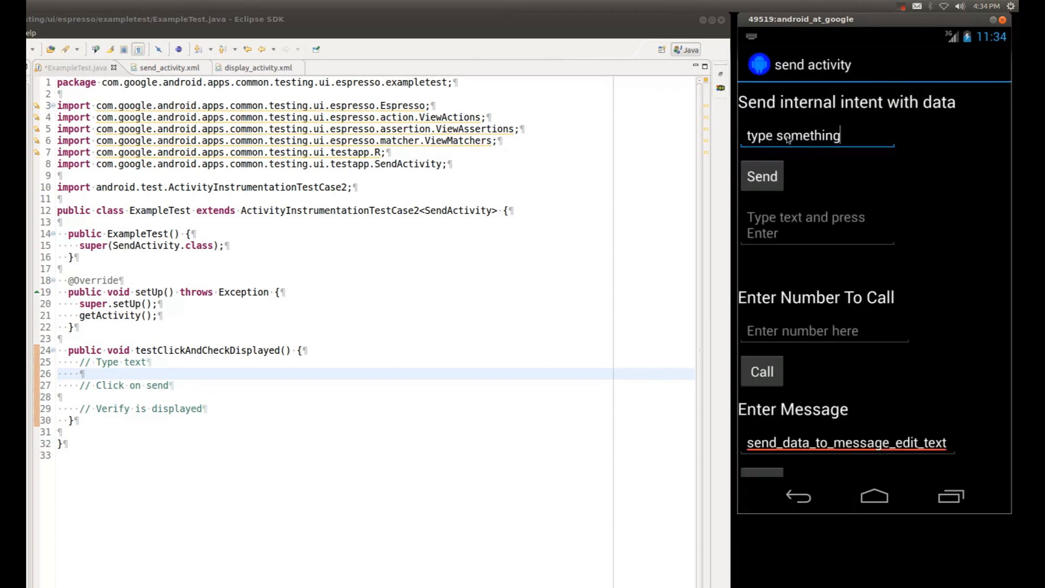
click(762, 176)
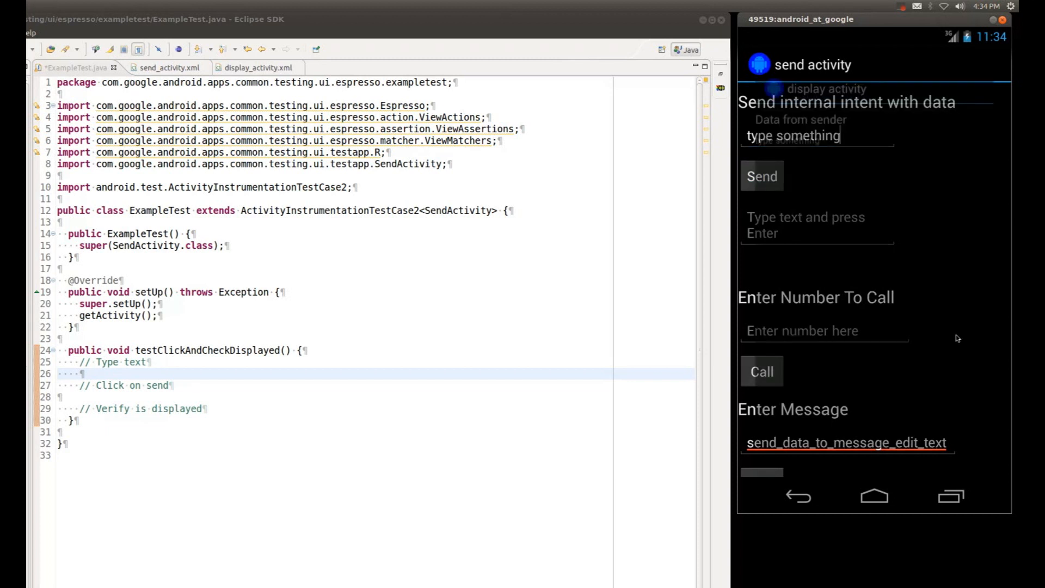
click(760, 176)
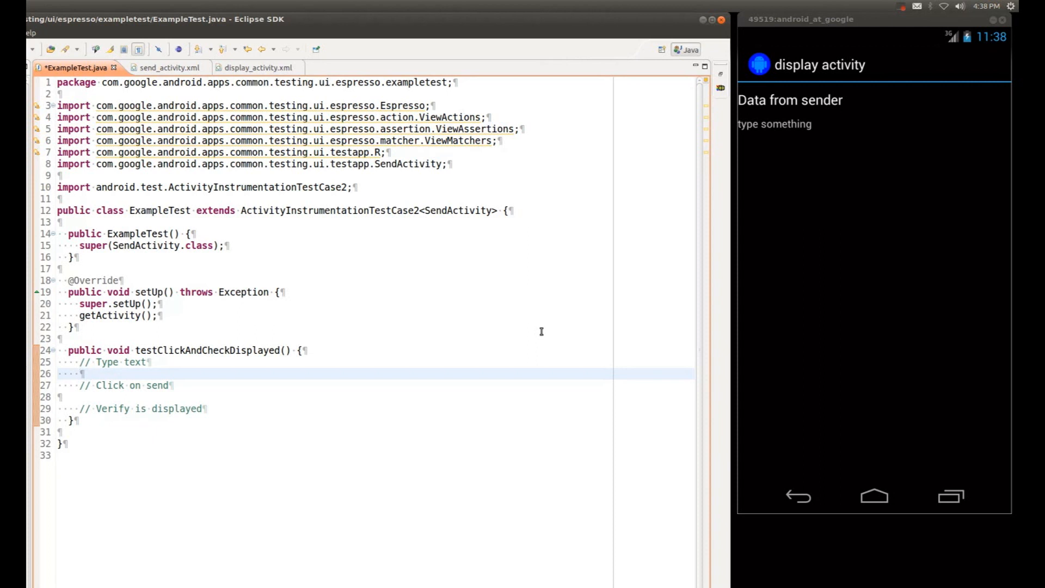
- Type Espresso.onView( below the Type text comment with content assist
text(Espress)
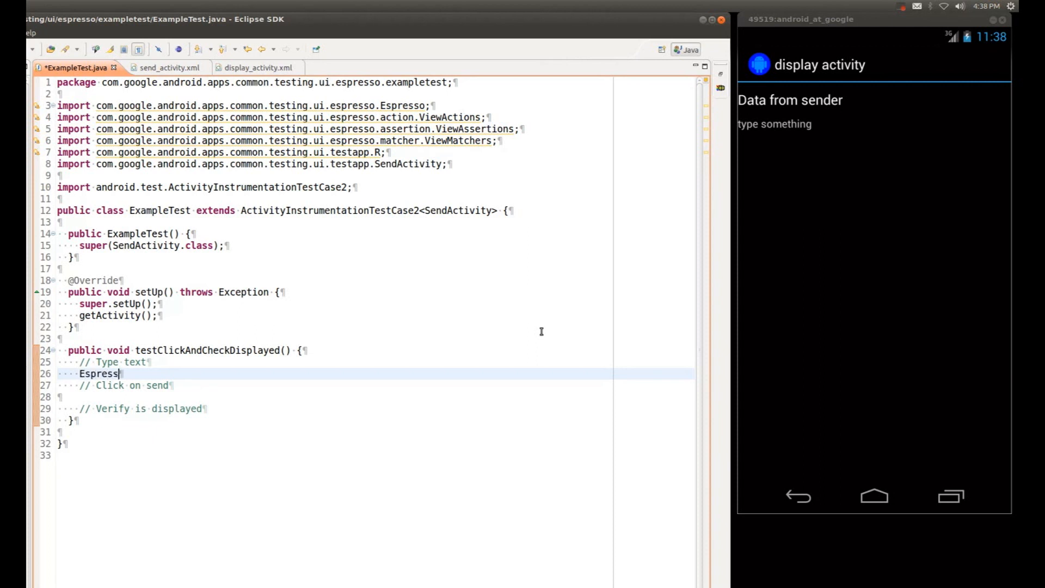
text(o.onView(viewMatcher)
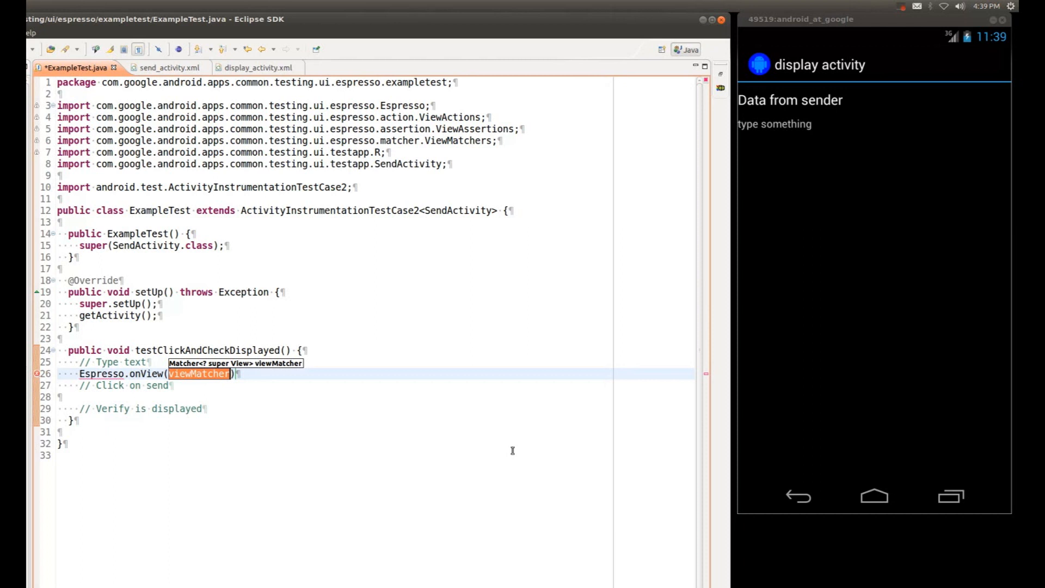
mouse_move(451, 475)
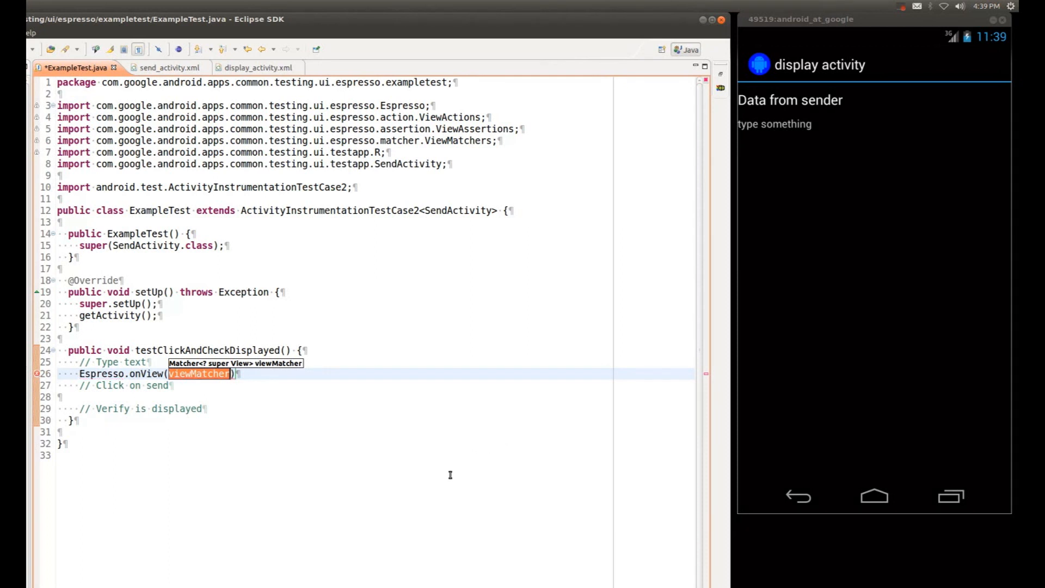
mouse_move(223, 374)
text(V)
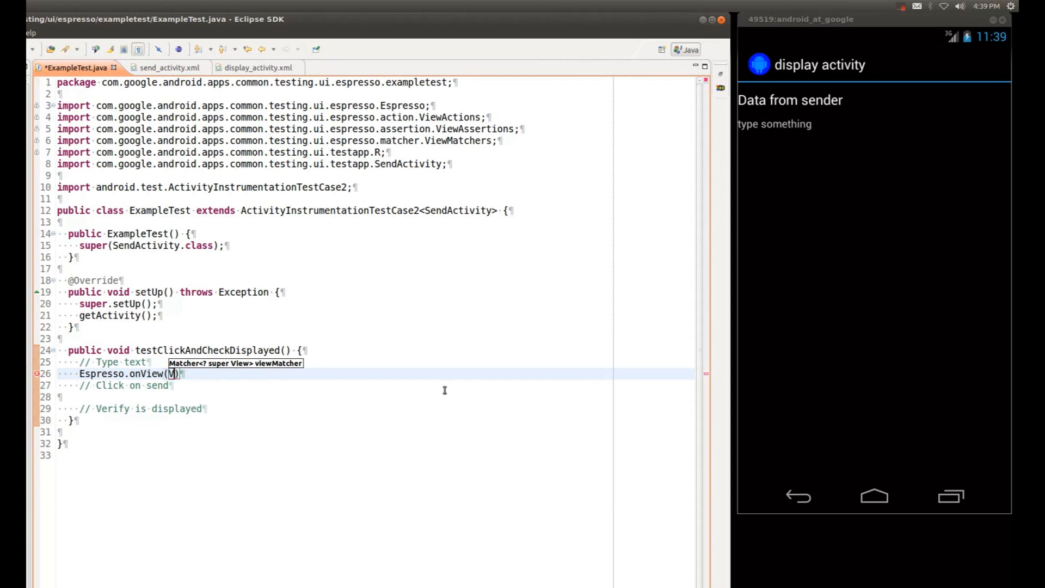
- Fill onView with ViewMatchers.withId(id) from the content-assist list
text(iewMatchers.)
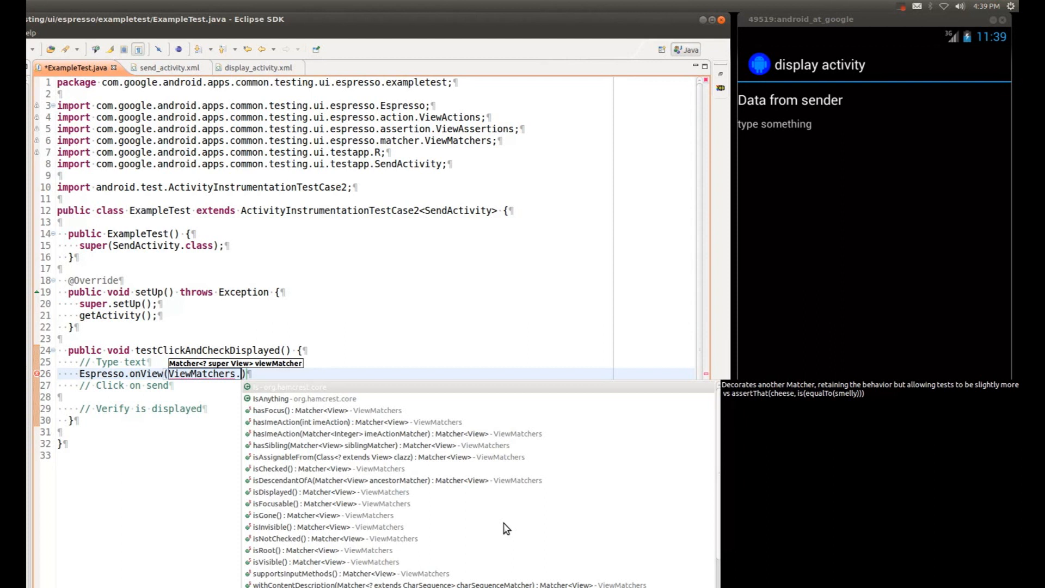
text(withId(id)
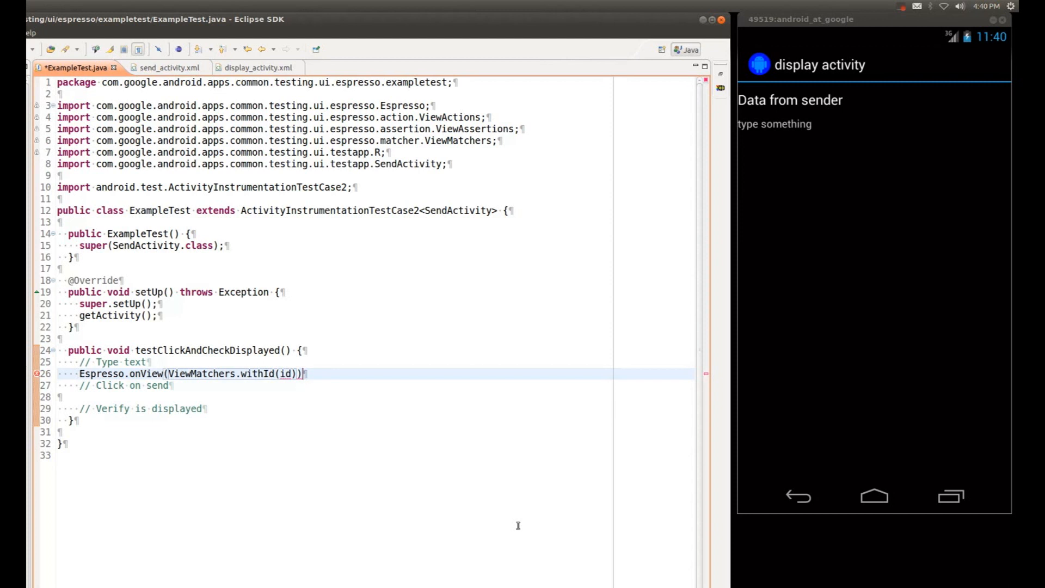
mouse_move(796, 496)
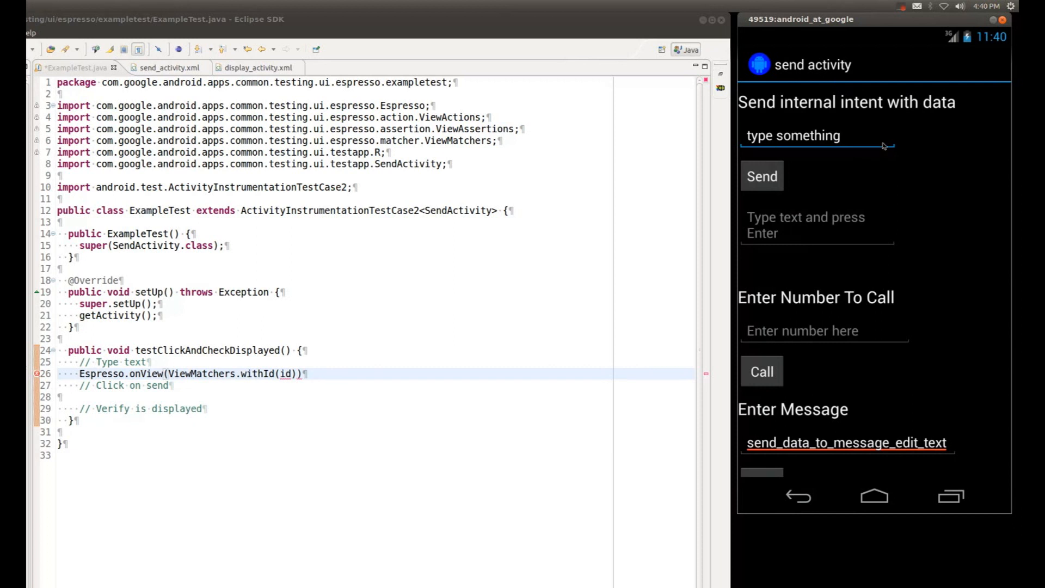
mouse_move(892, 145)
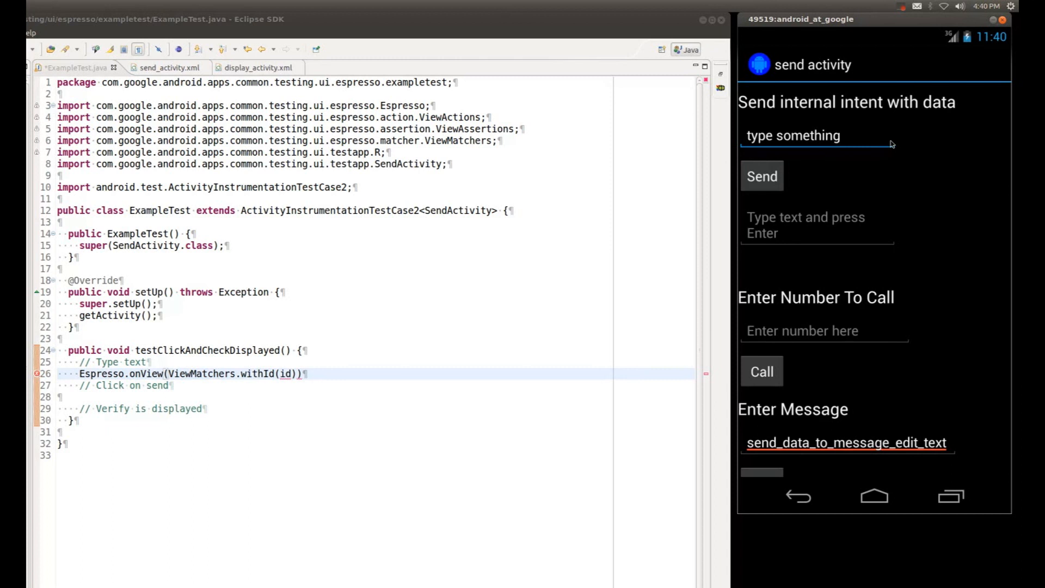
mouse_move(892, 145)
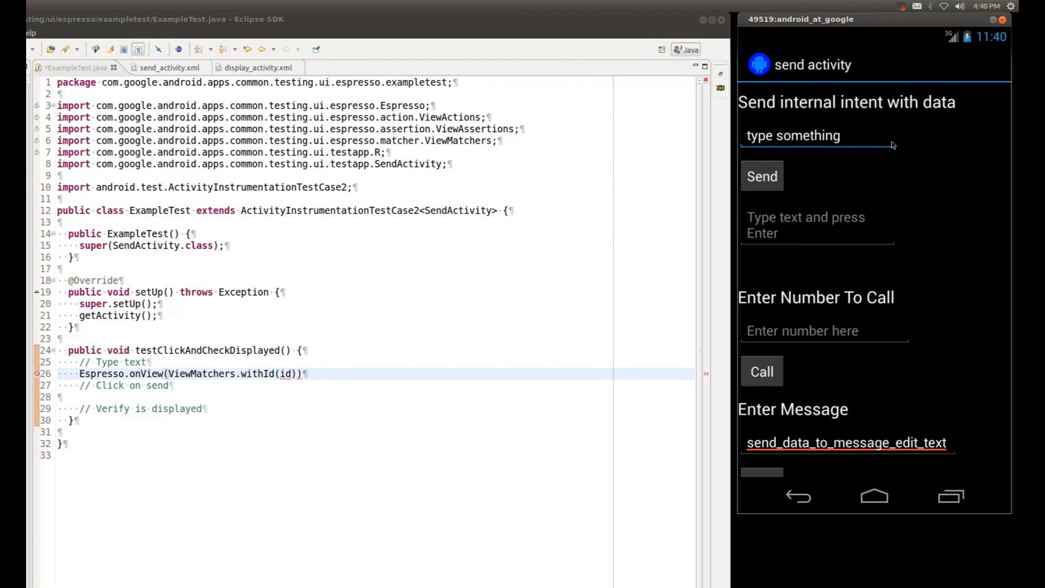
mouse_move(890, 145)
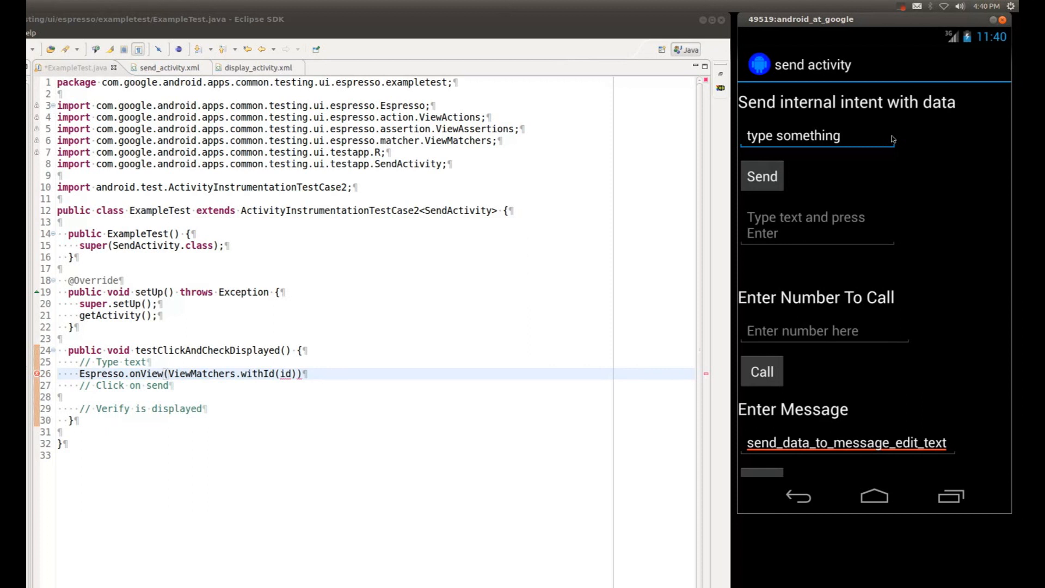
mouse_move(768, 131)
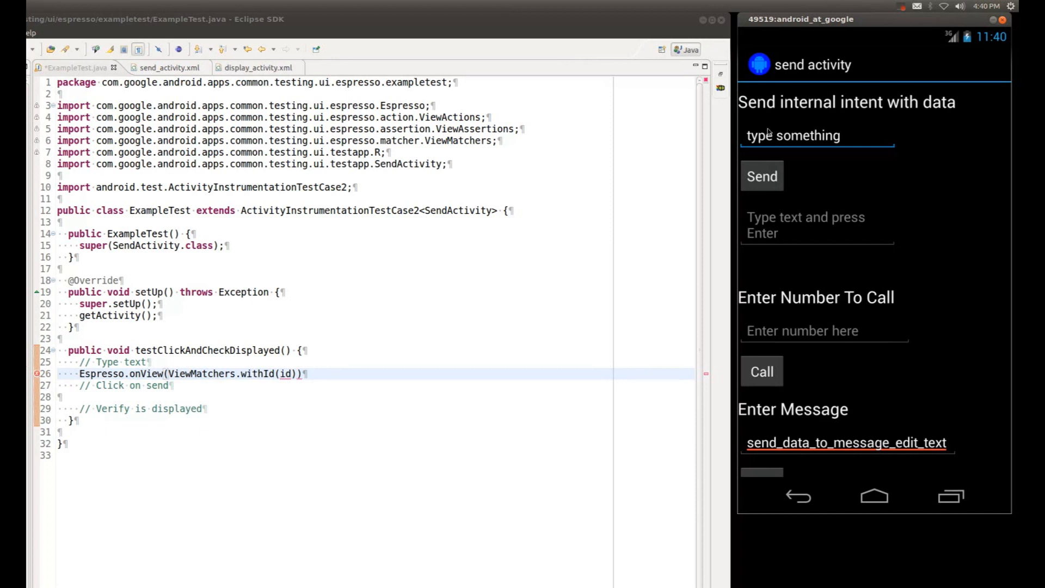
mouse_move(253, 236)
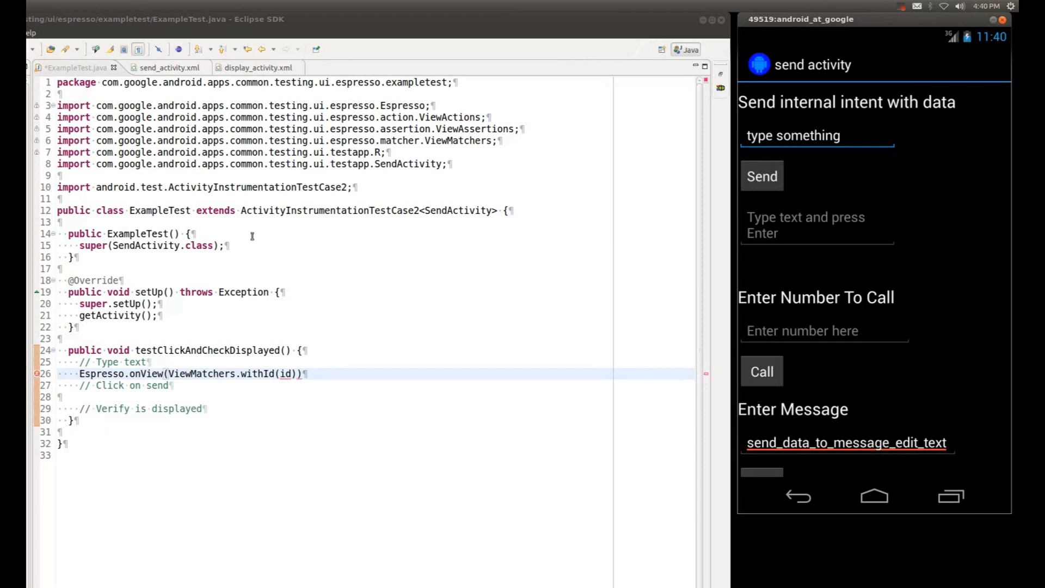
click(165, 68)
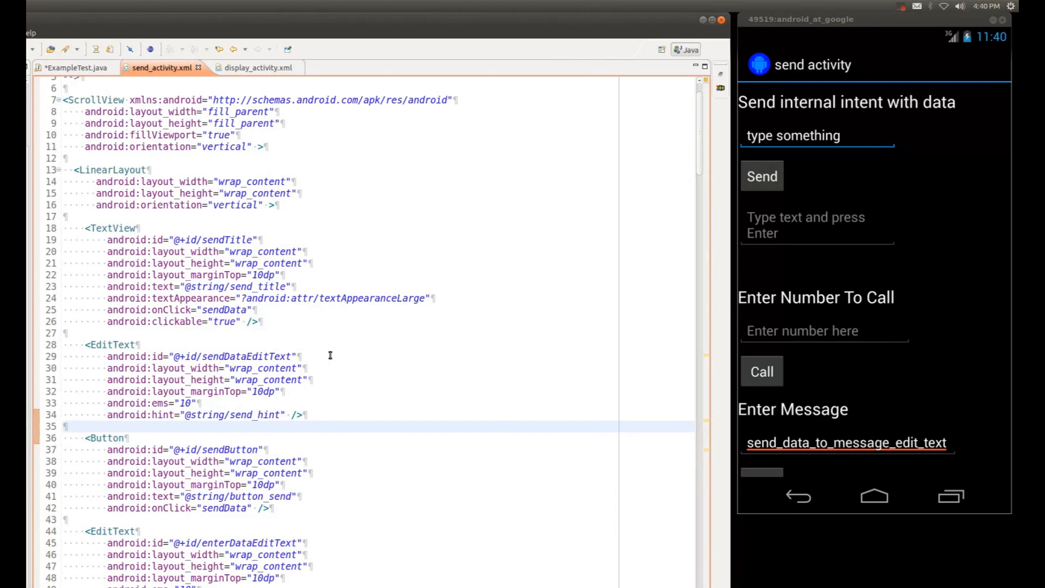
- Copy the sendDataEditText id from send_activity.xml and enter R.id.sendDataEditText in withId()
double_click(246, 356)
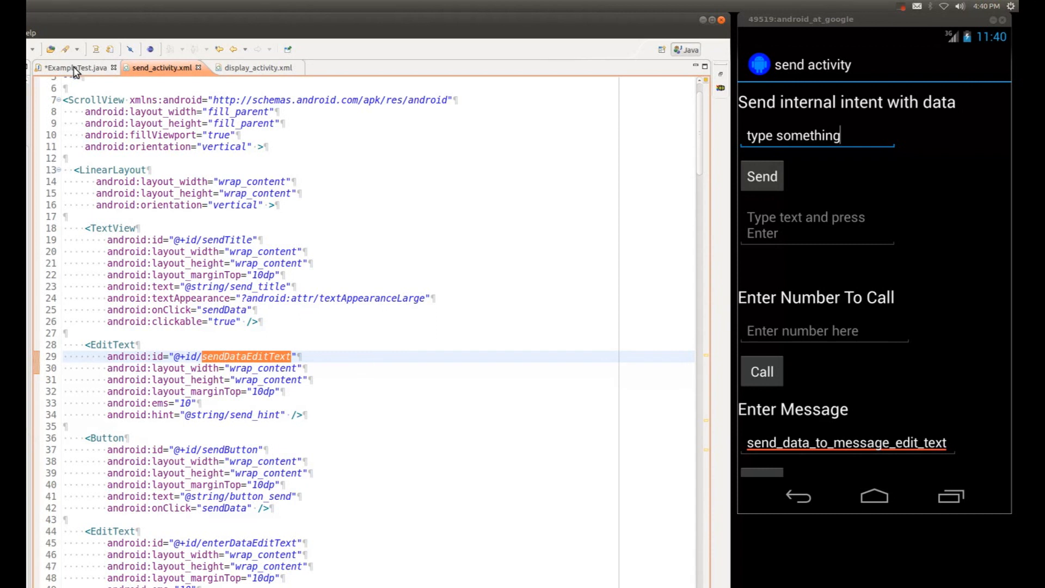
click(74, 67)
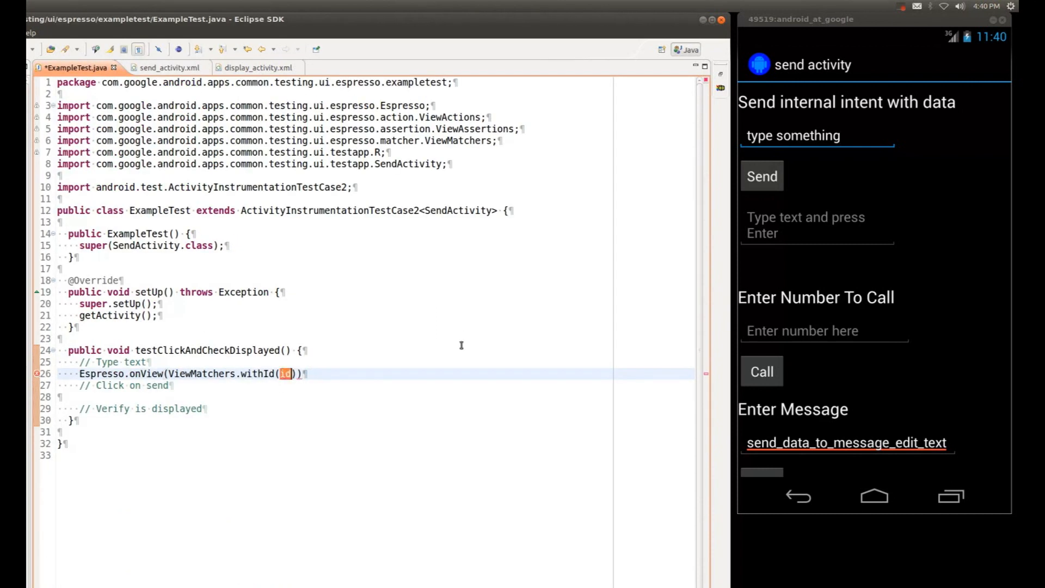
text(R.id.sendDataEditText)
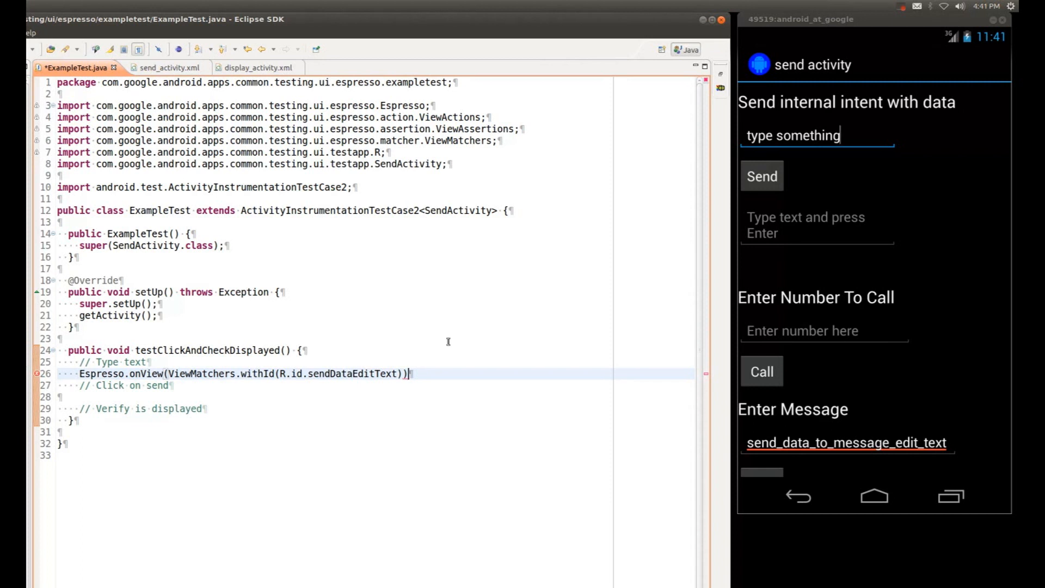
mouse_move(444, 367)
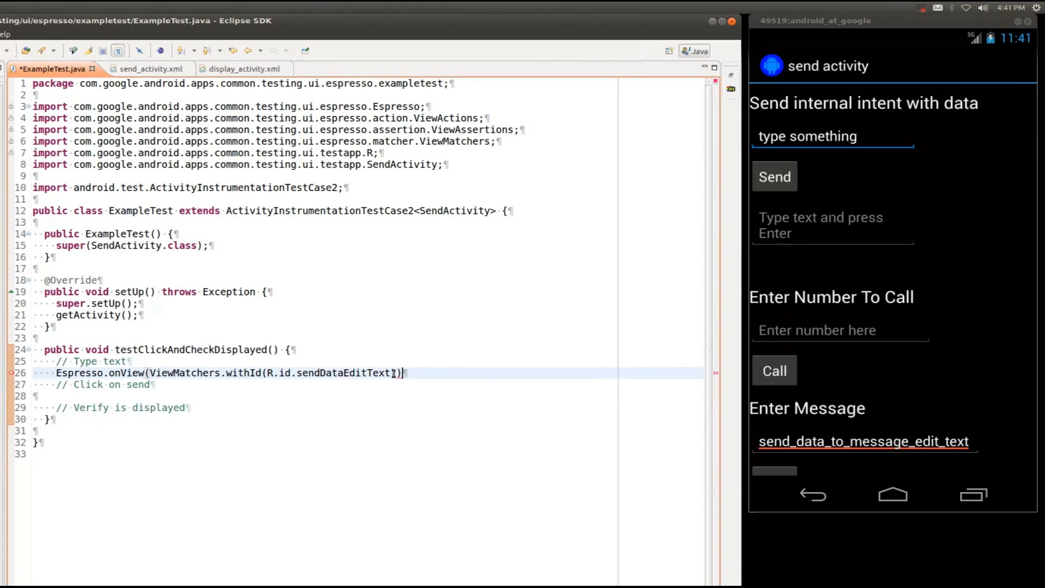
- Append .perform(typeText("I like espresso")) and statically import onView, withId and typeText
text(.)
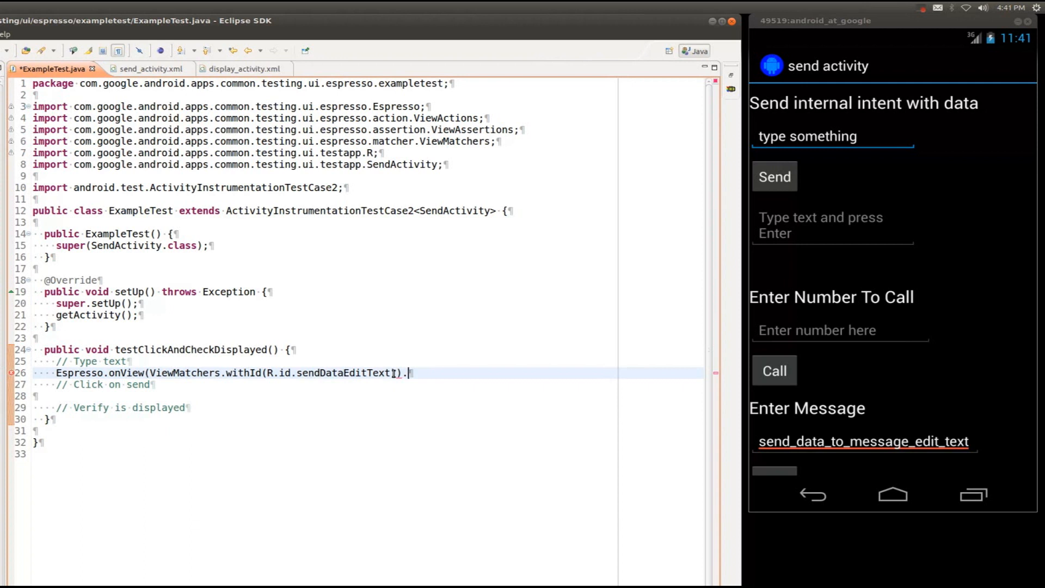
text(.)
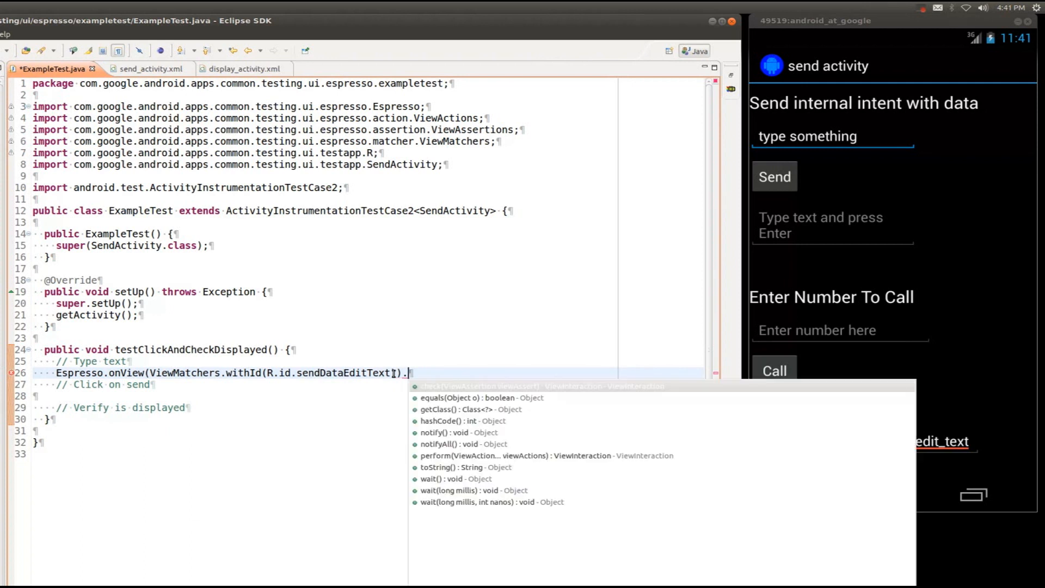
mouse_move(456, 455)
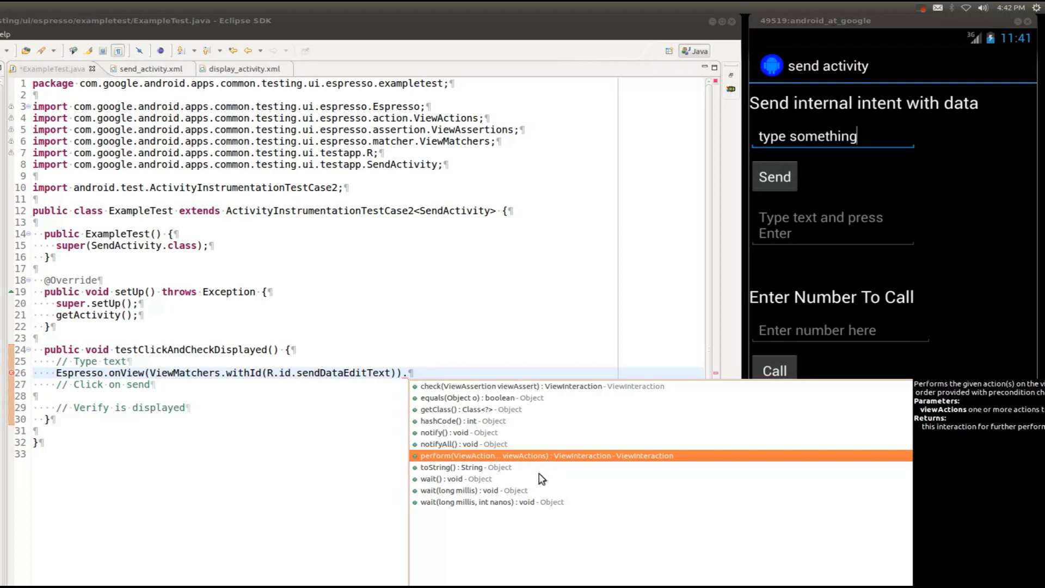
mouse_move(490, 390)
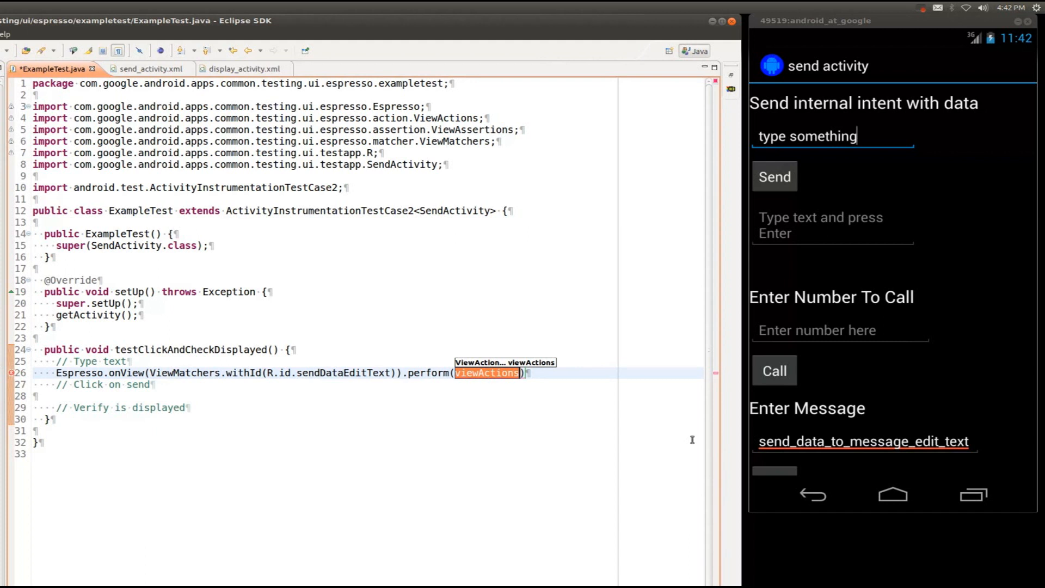
text(View)
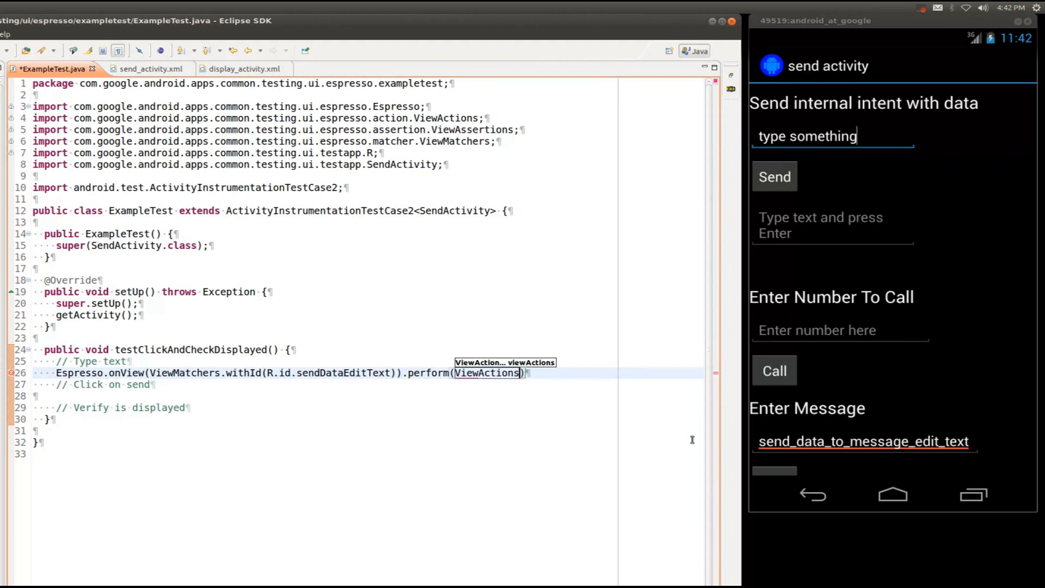
text(.typeText(stringToBeTyped)
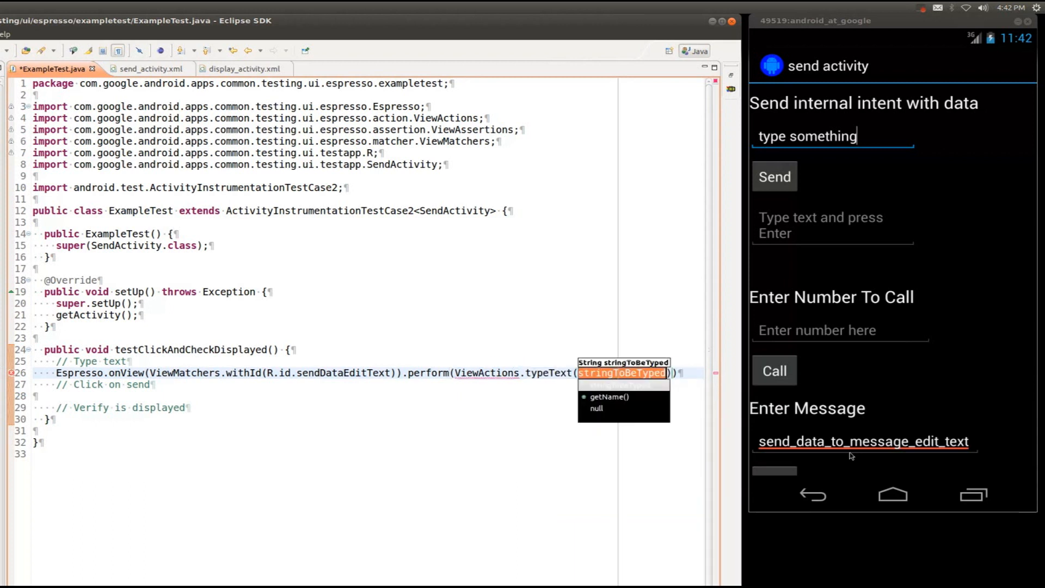
text(")
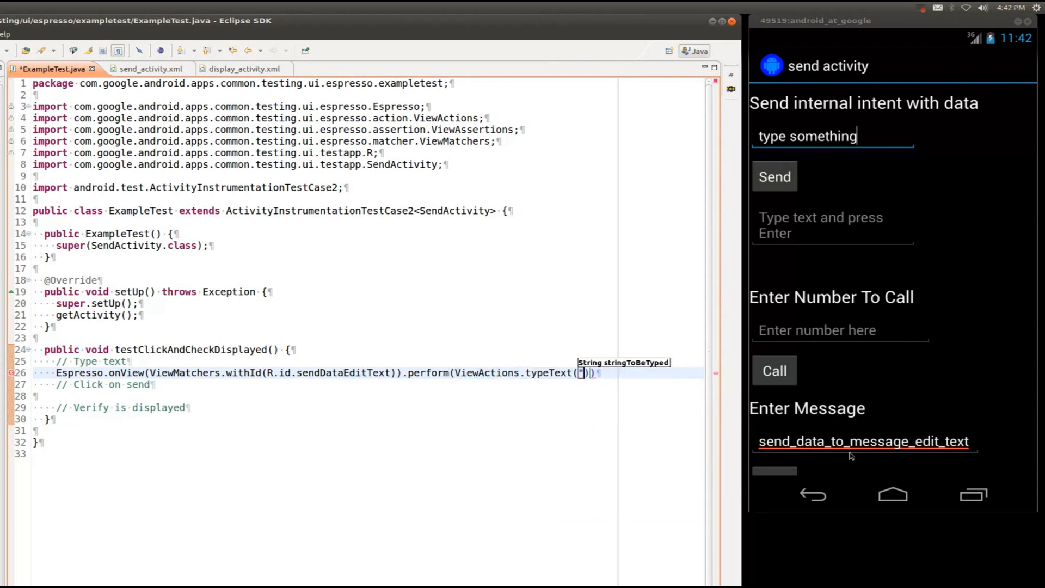
text(I s)
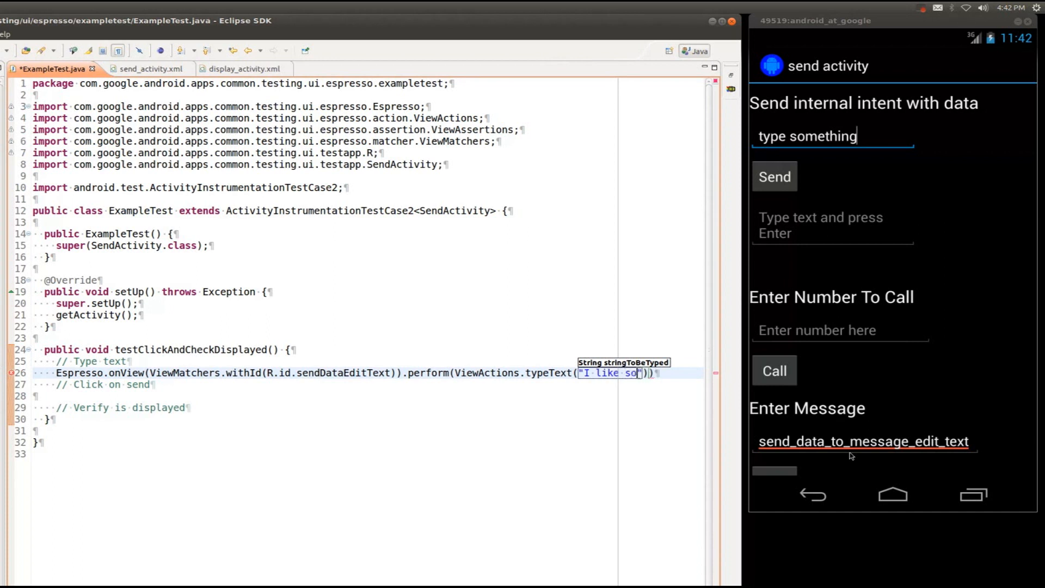
text(espress)
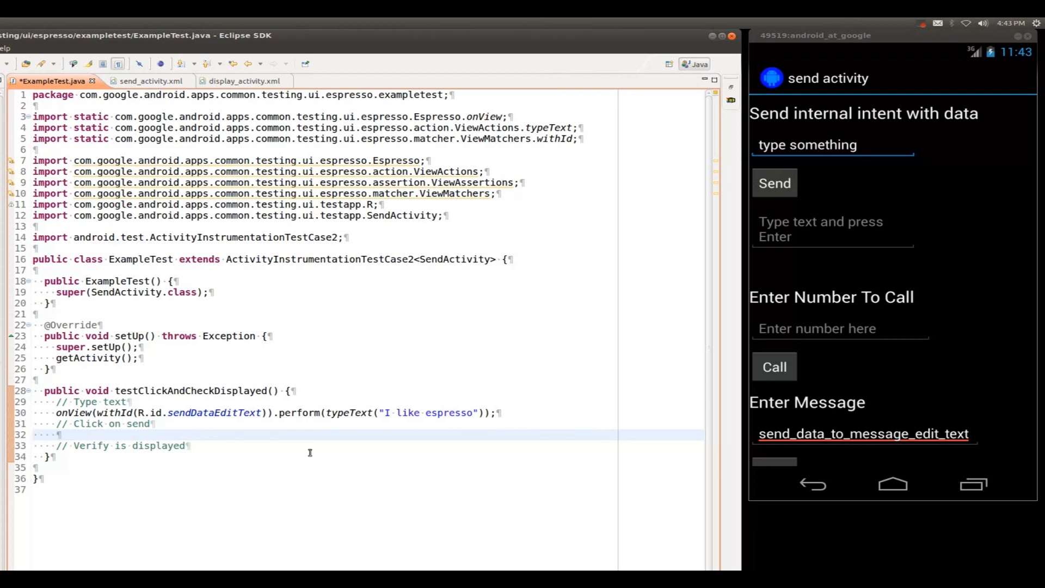
- Write onView(withId(R.id.sendButton)).perform(click()), checking the id in send_activity.xml
text(onView(withId()
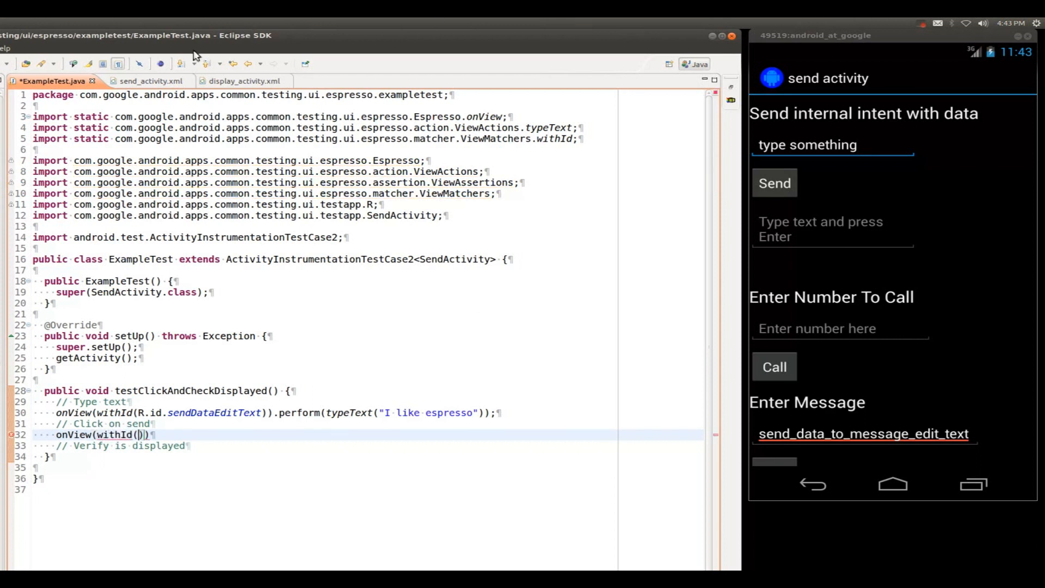
click(149, 80)
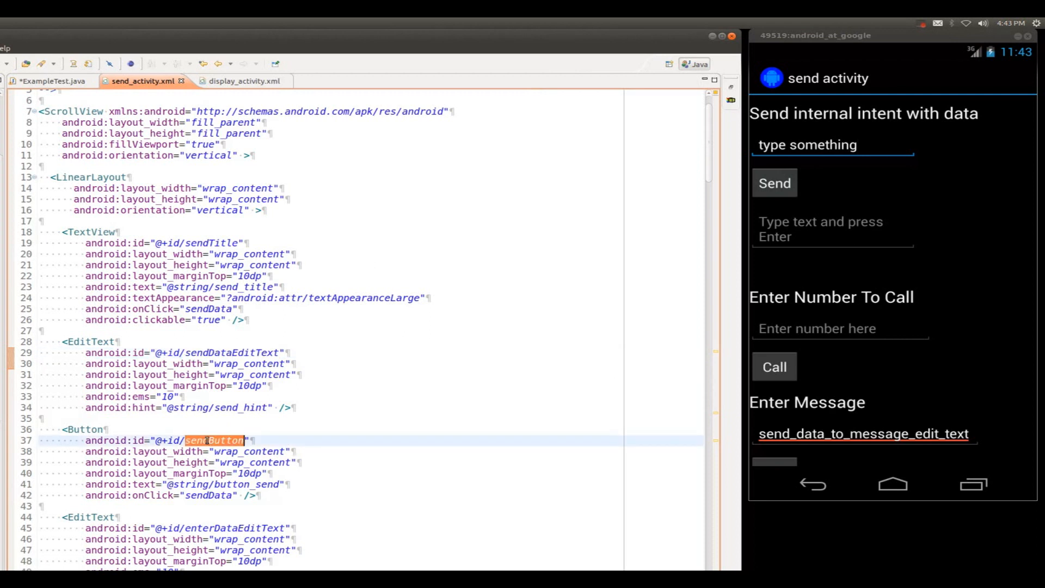
click(52, 80)
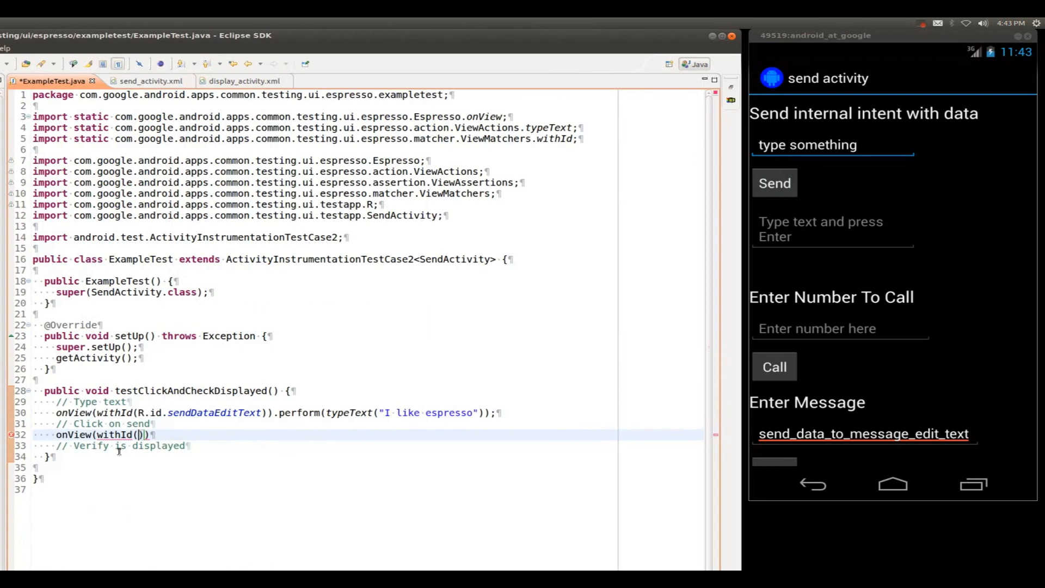
text(R.id.)
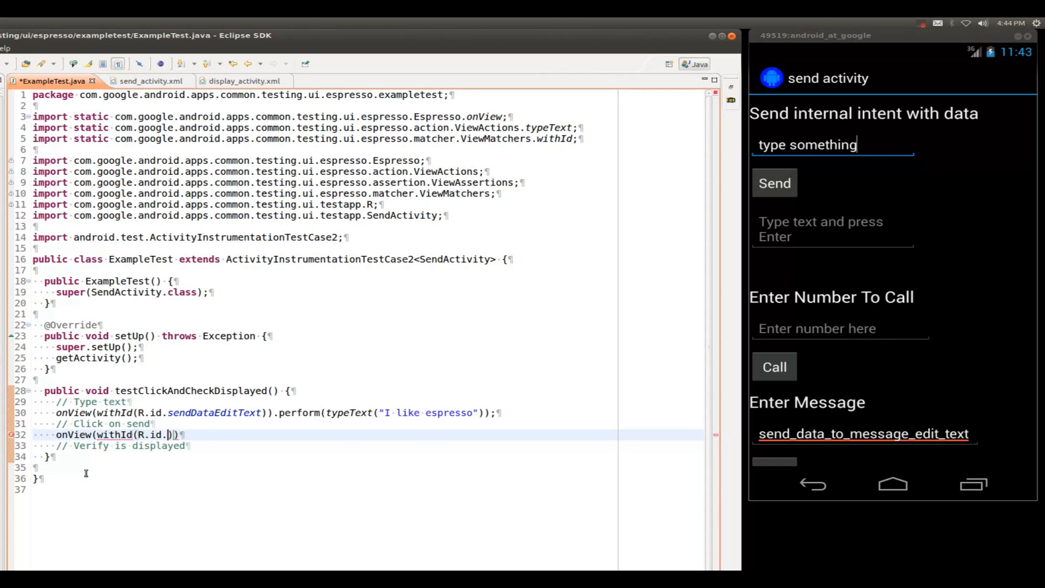
text(sendButton)).)
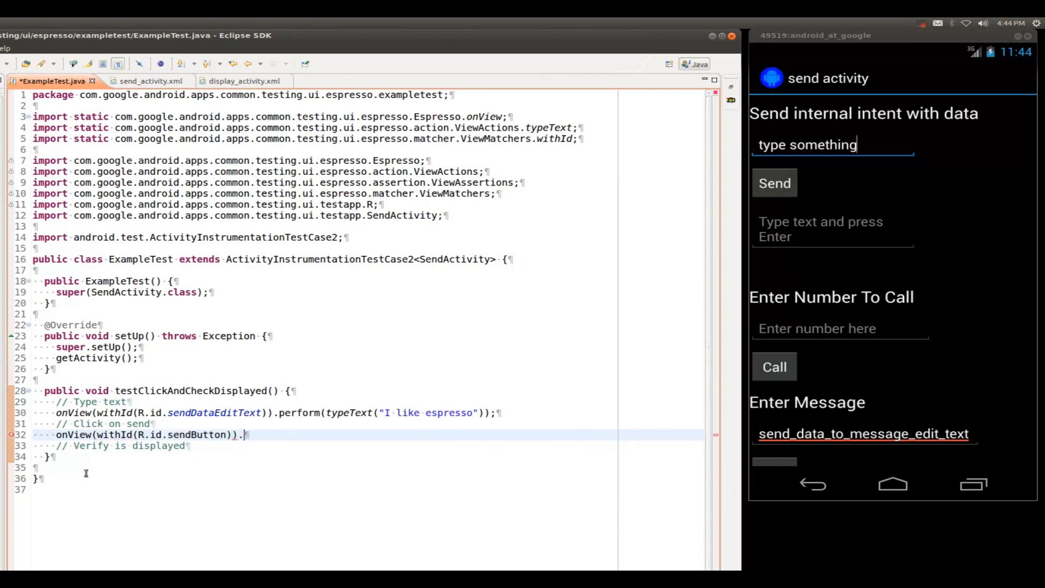
text(perf)
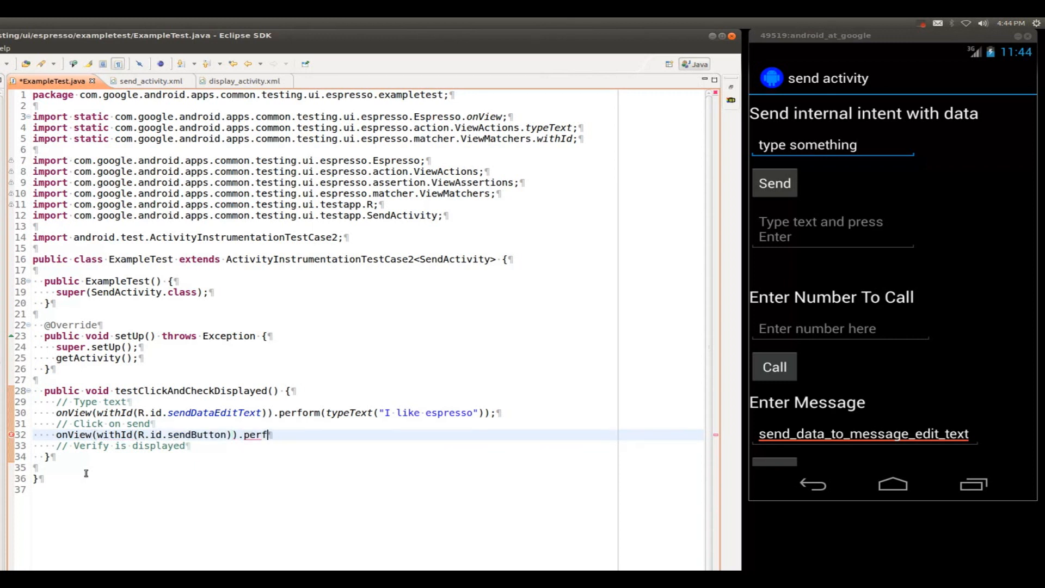
text(orm())
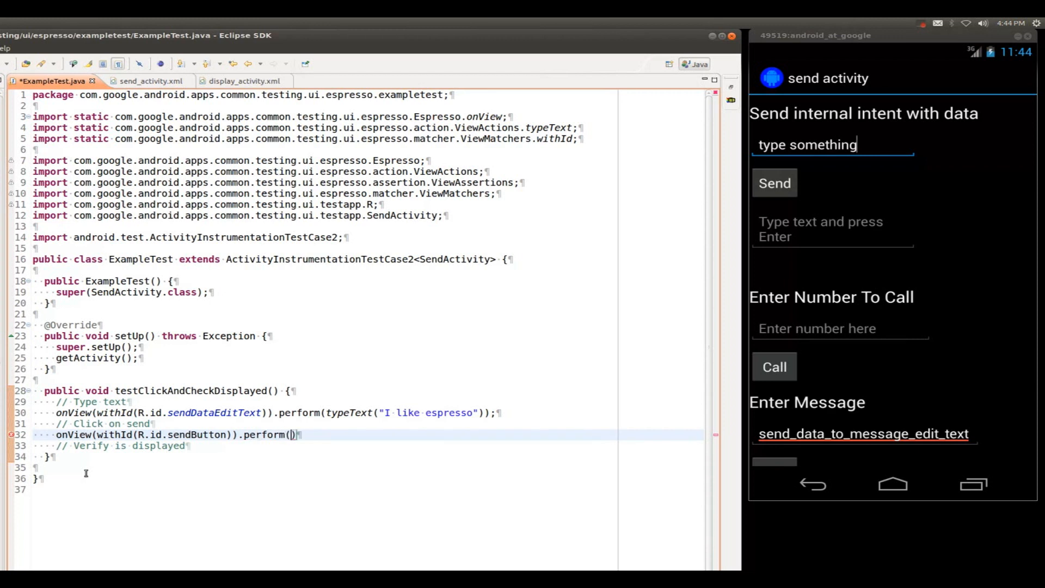
text(ViewActions.)
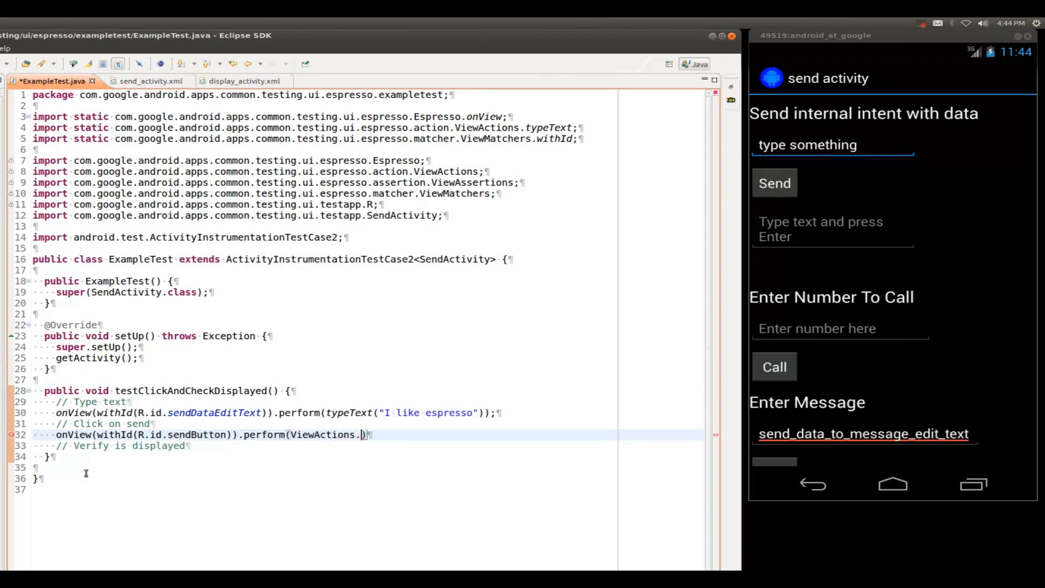
text(l)
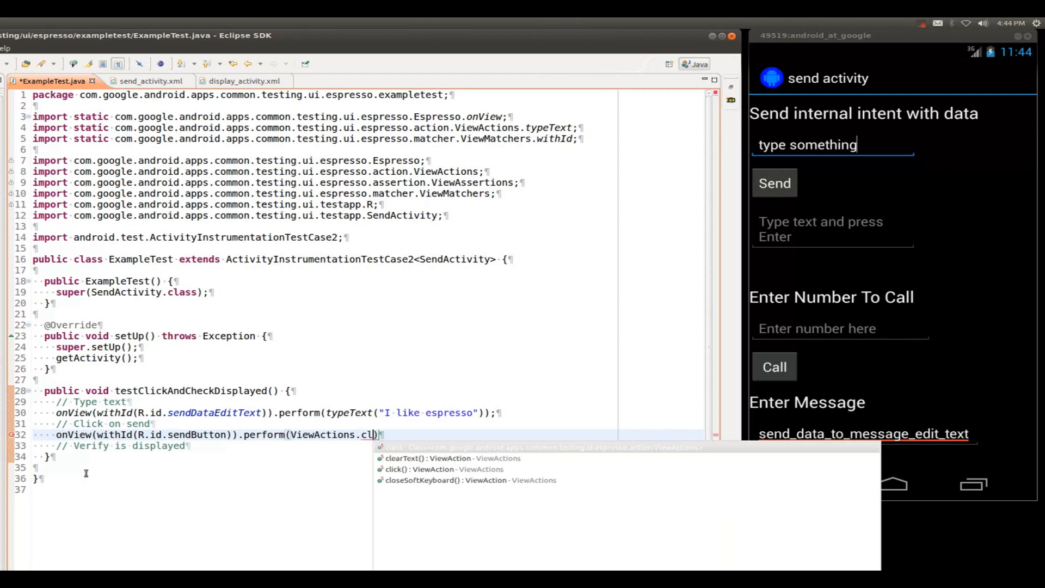
click(404, 469)
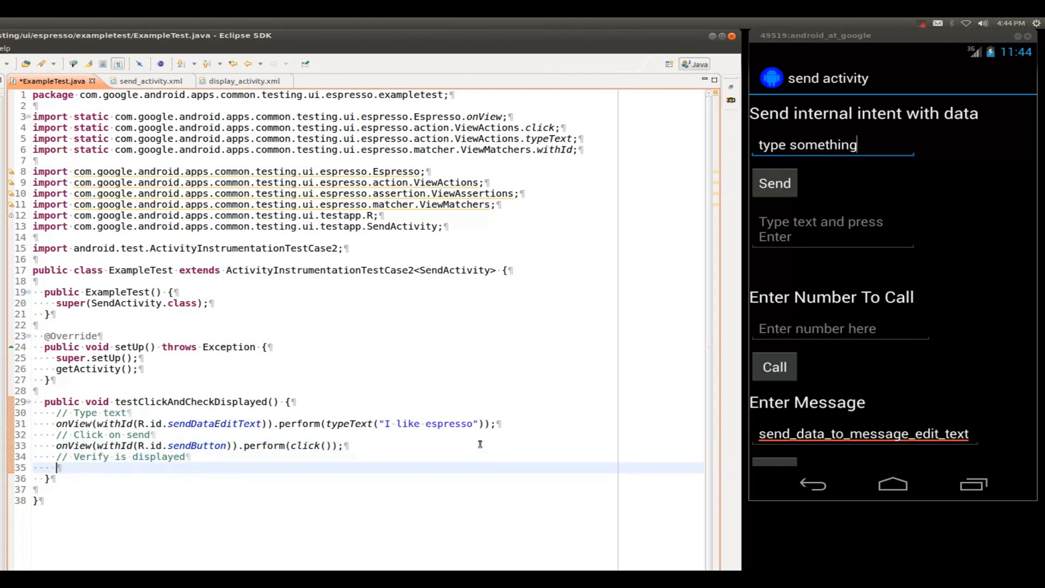
- Type onView(withId(R.id.displayData)). using the id found in display_activity.xml
text(onView()
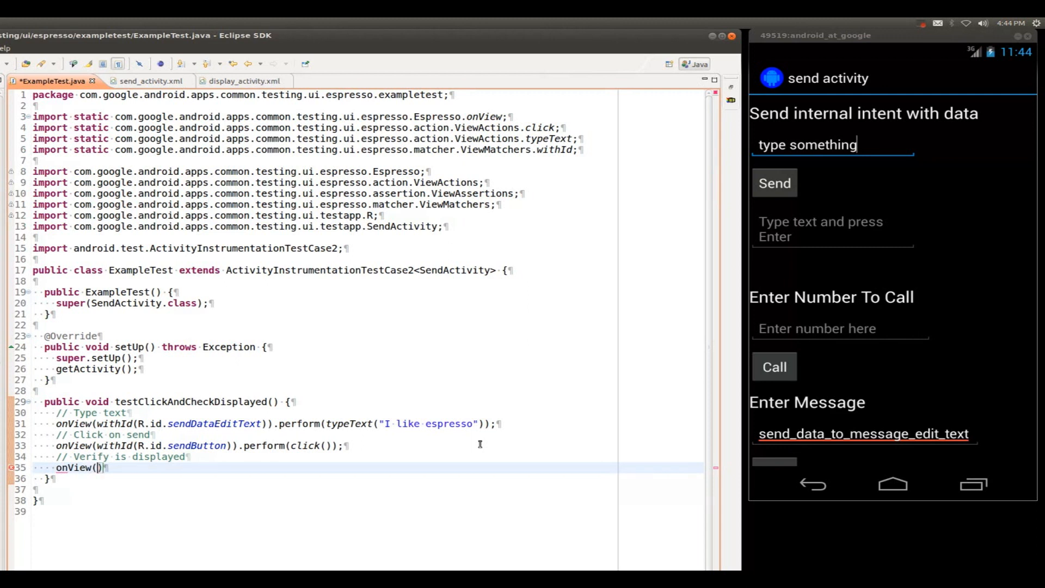
text(withId())
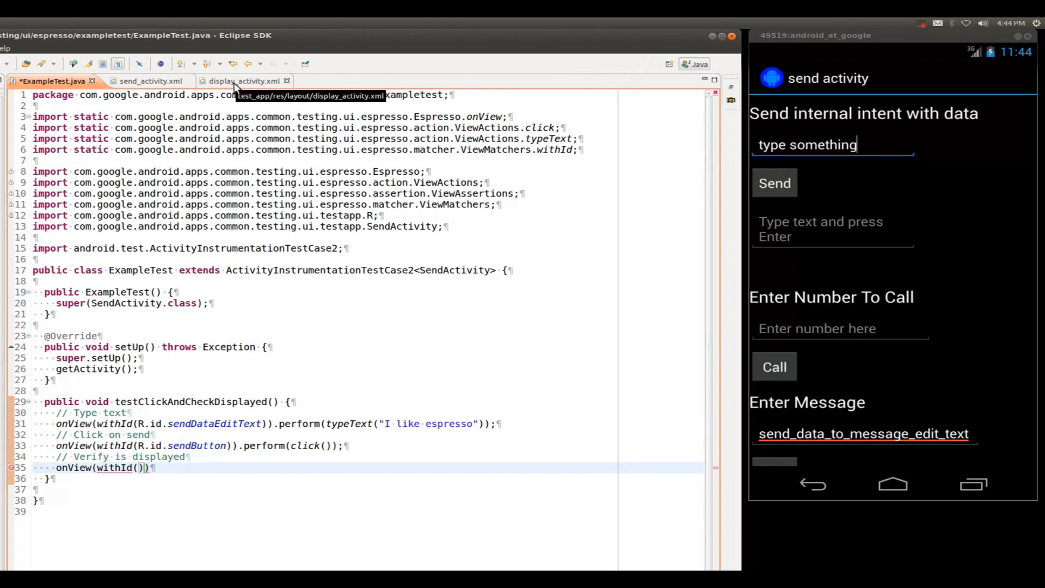
click(241, 81)
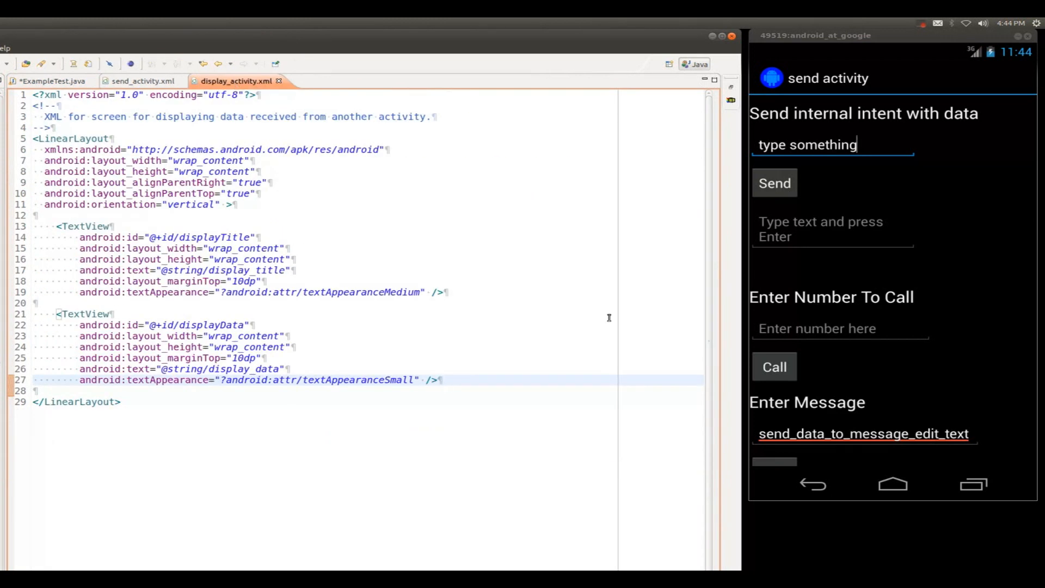
double_click(212, 324)
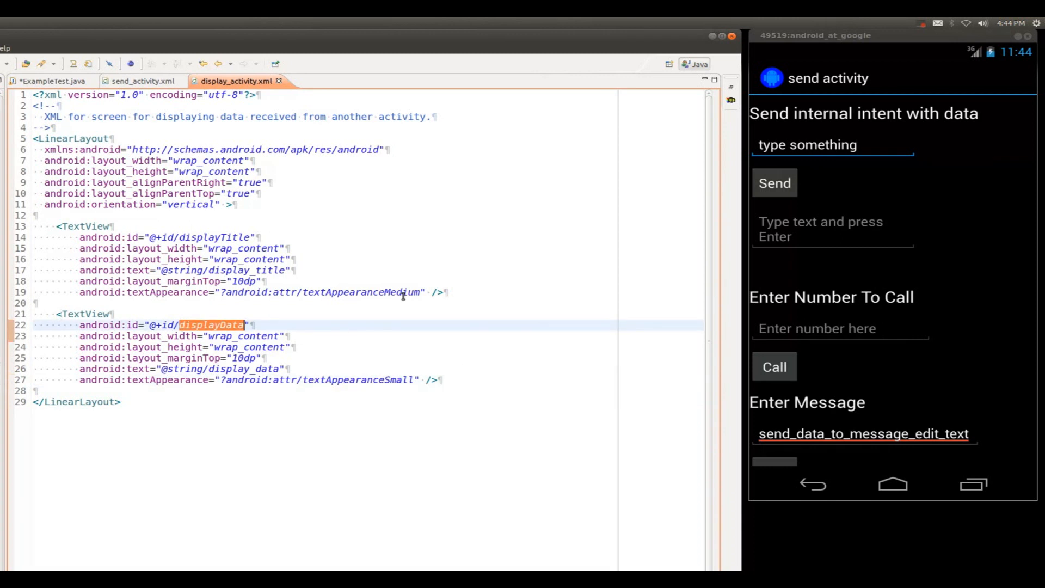
click(54, 80)
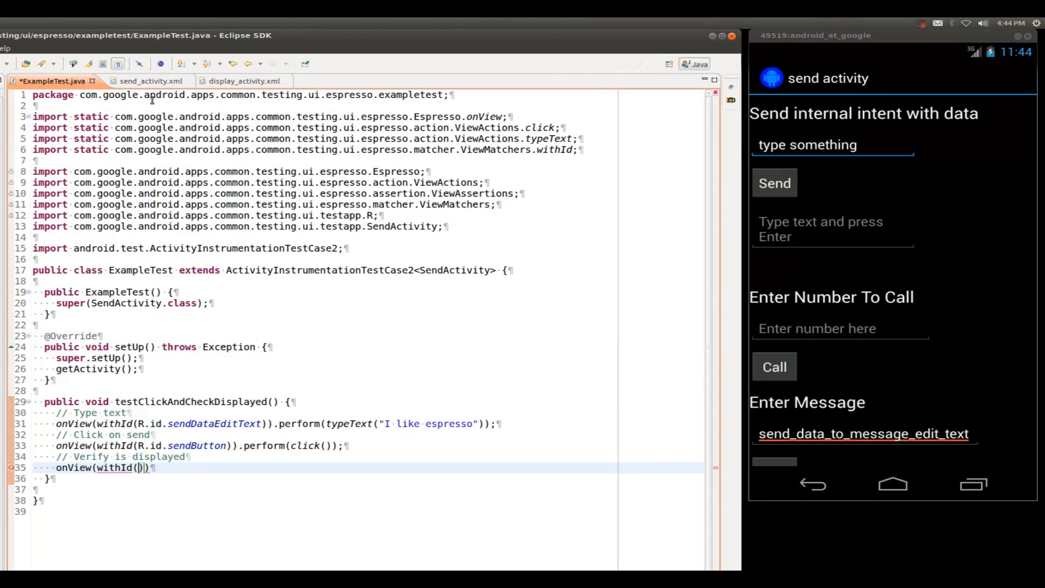
text(R.id)
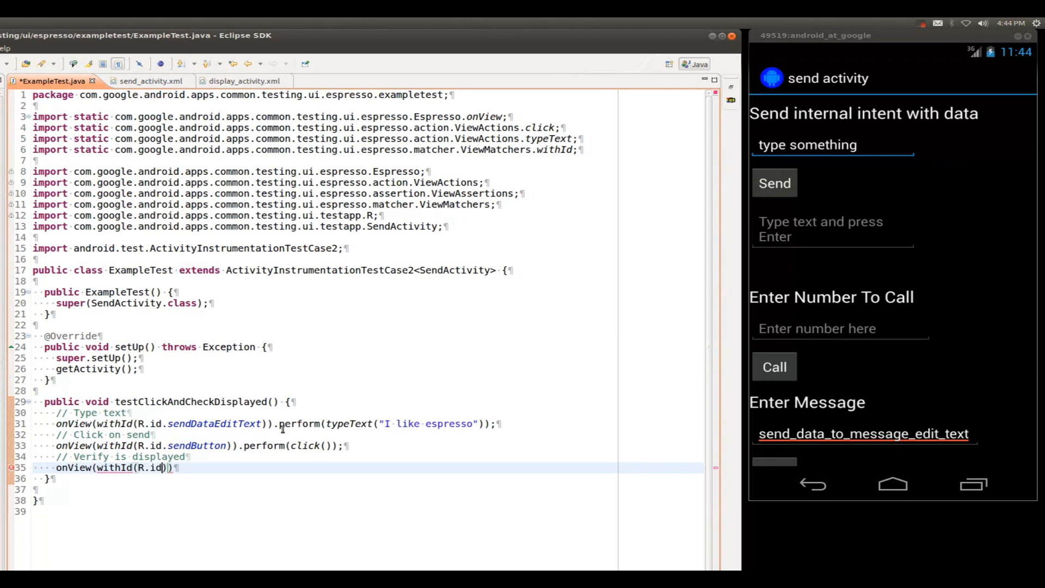
text(displayData)
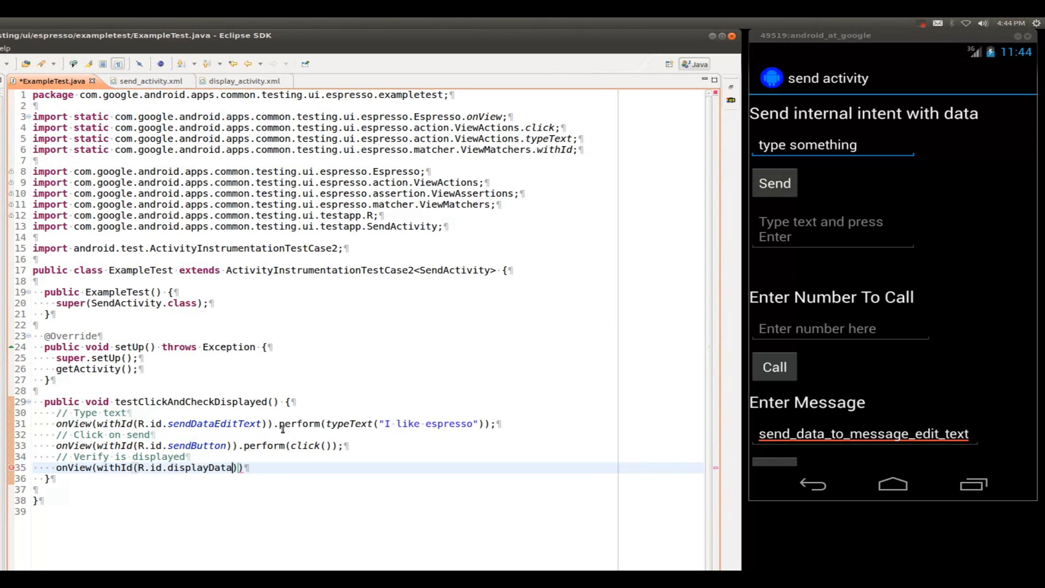
text().)
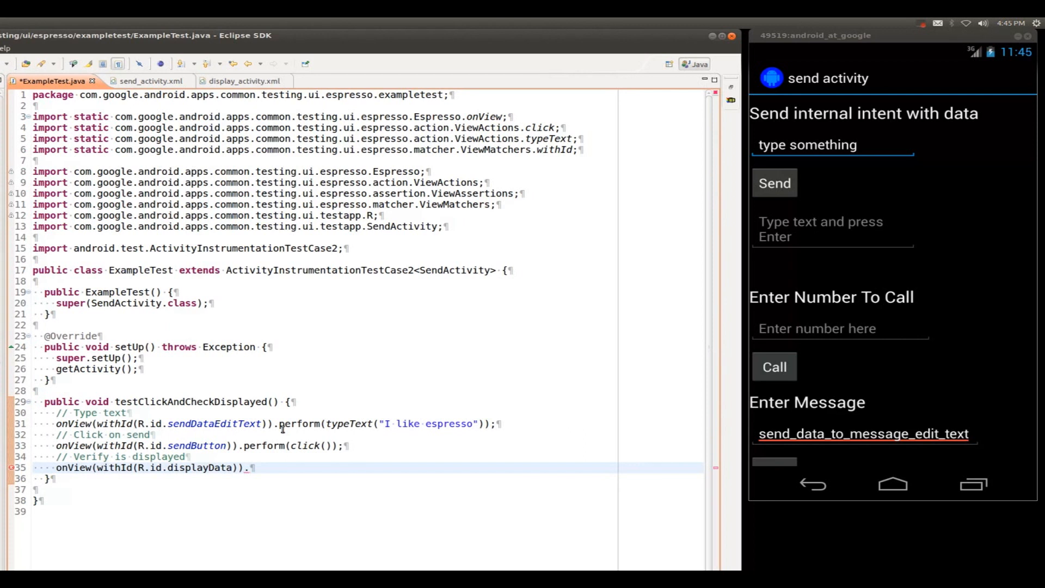
- Append .check(ViewAssertions.matches(ViewMatchers.withTe… to the displayData line
text(check)
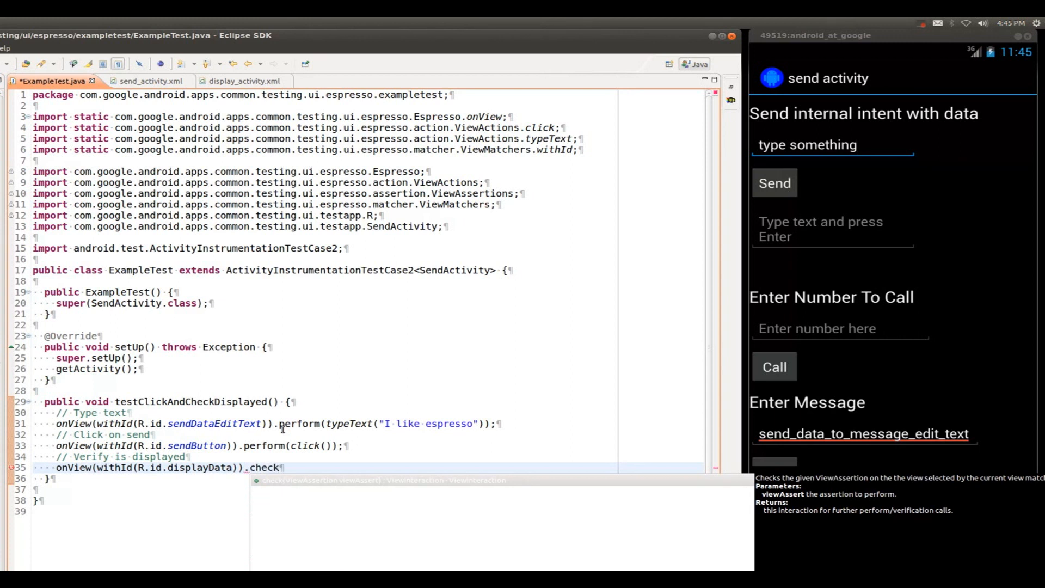
text(())
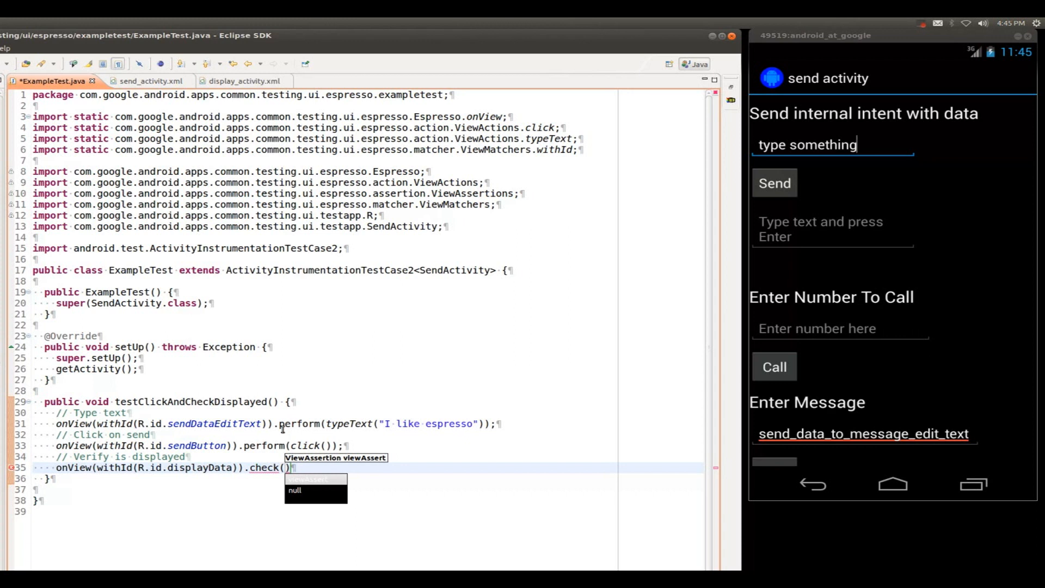
text(M)
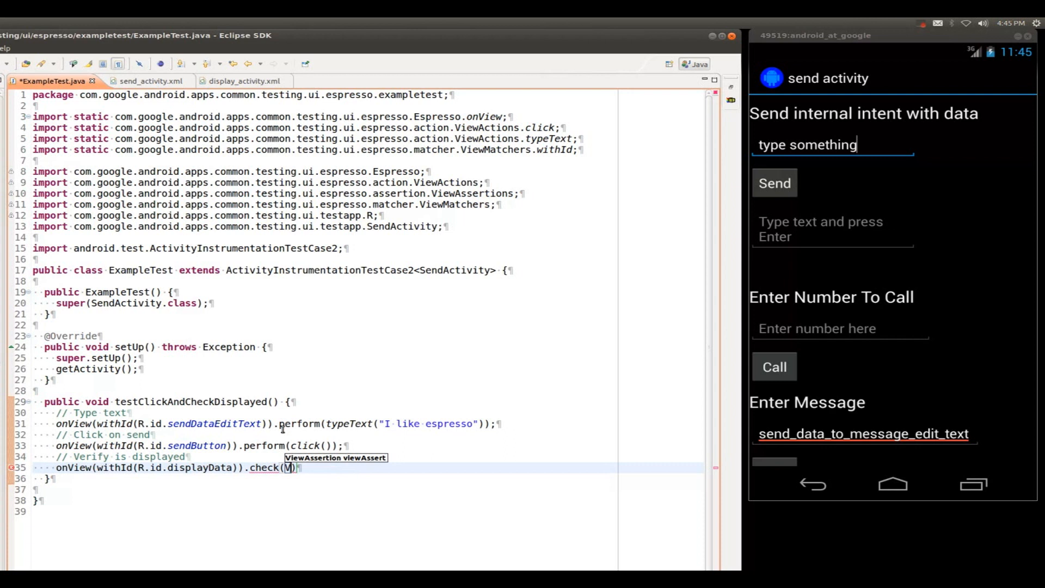
text(ViewAssertions.matche)
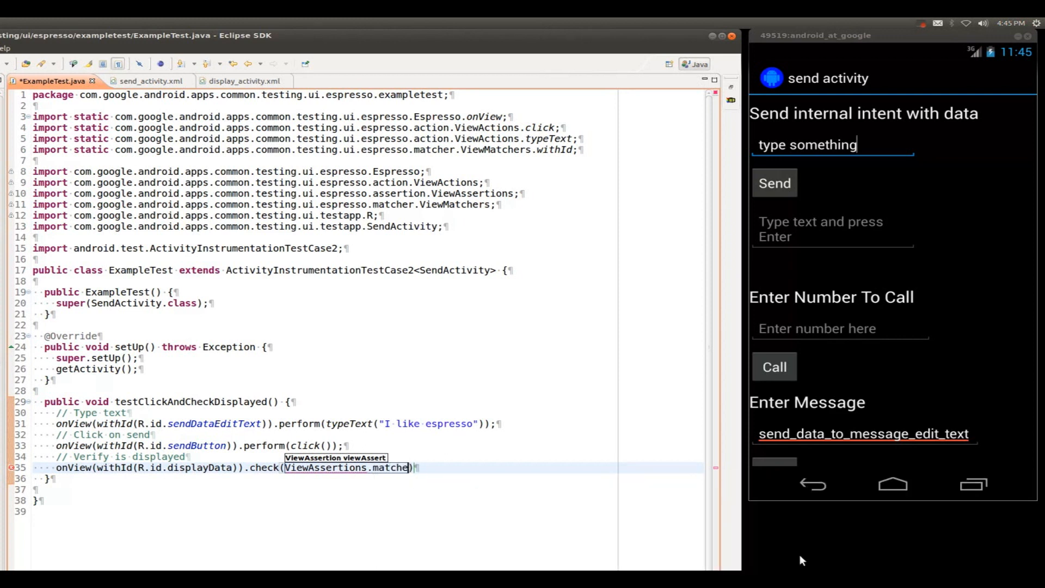
text(s())
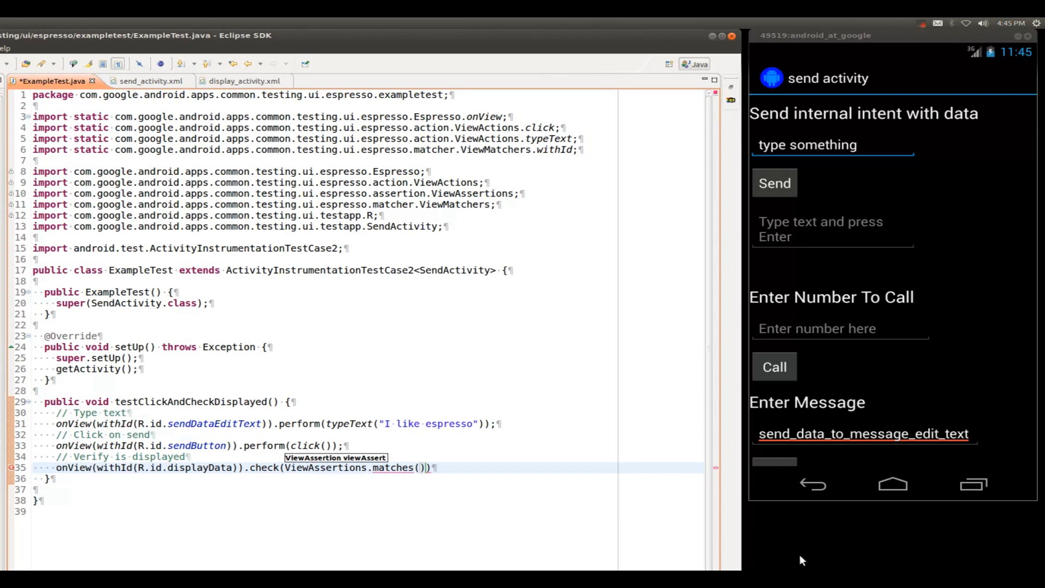
text(ViewMatchers.)
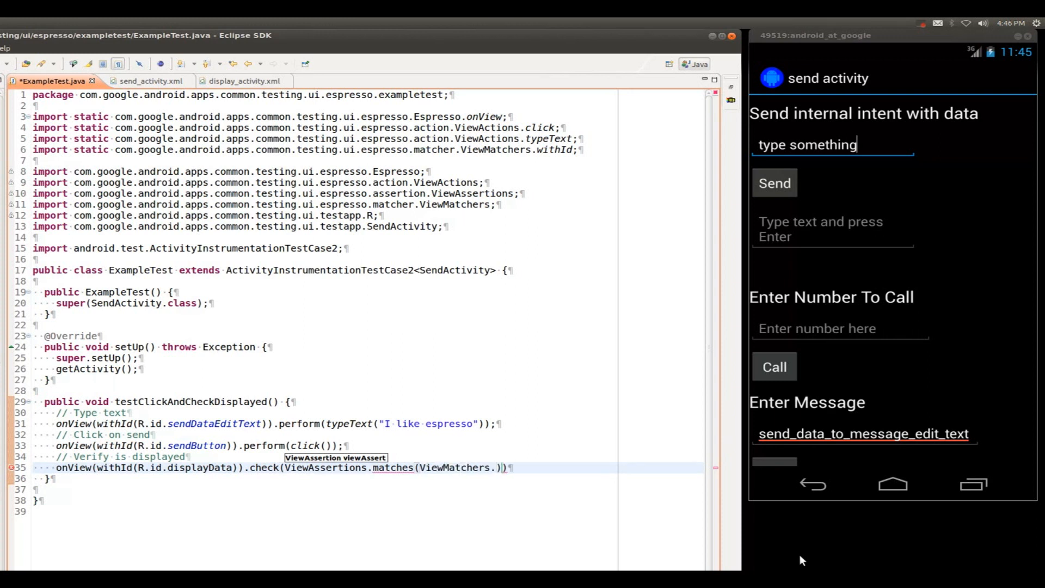
text(withTe)
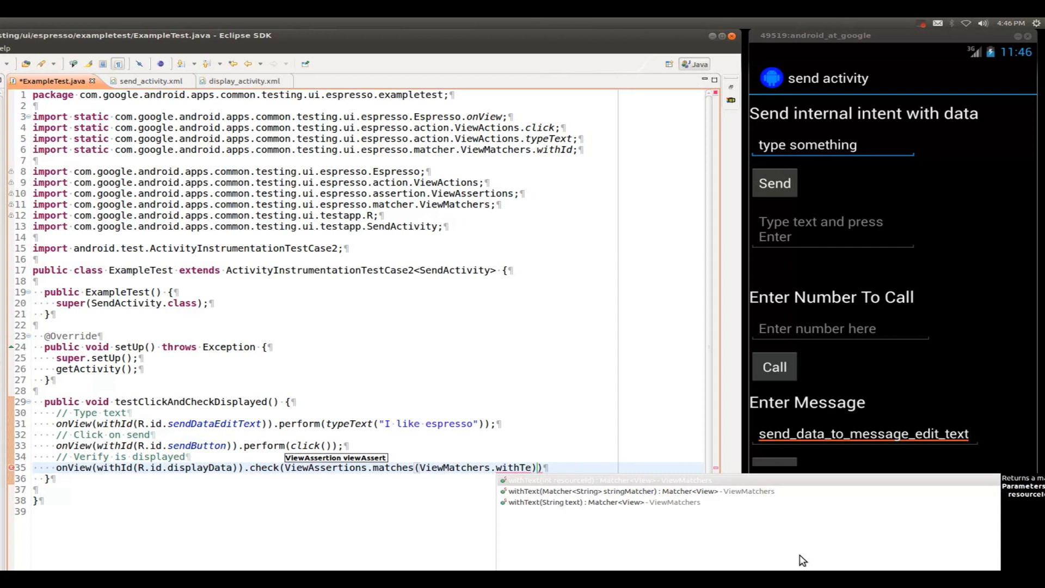
mouse_move(828, 505)
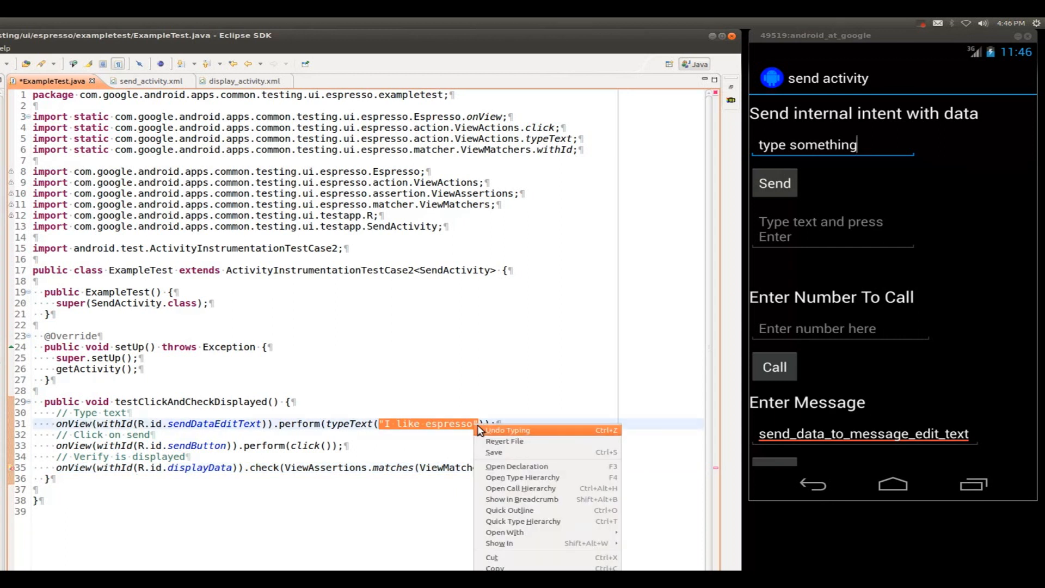
mouse_move(510, 430)
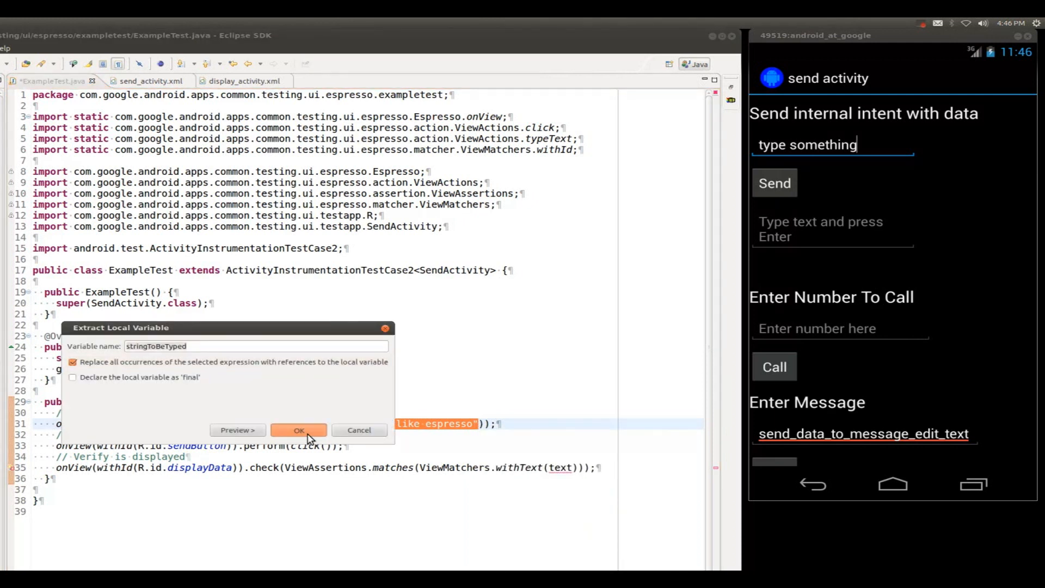
- Extract "I like espresso" into stringToBeTyped, pass it to withText, and save
click(299, 430)
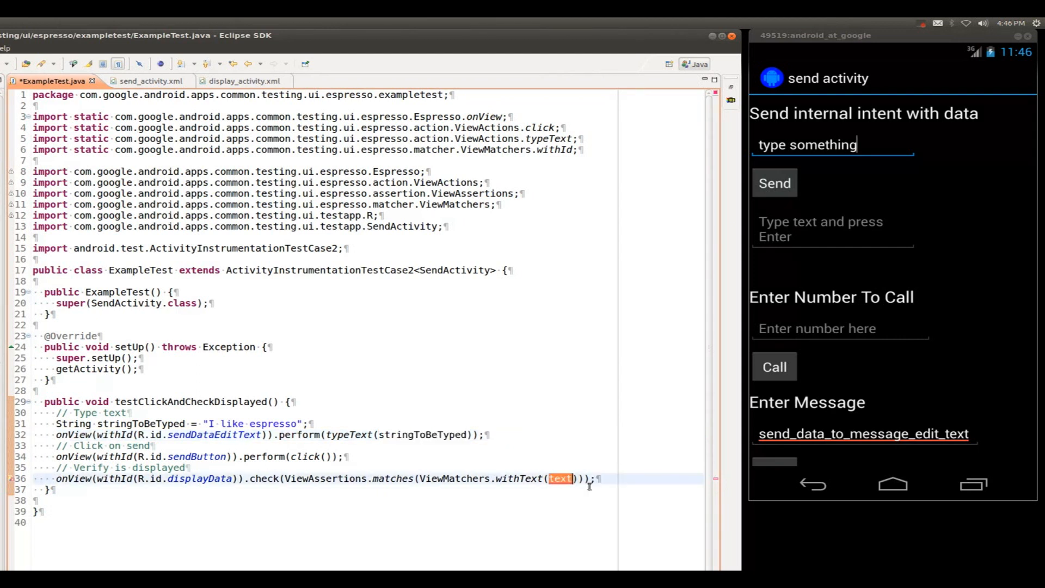
text(stringToBeTyped)
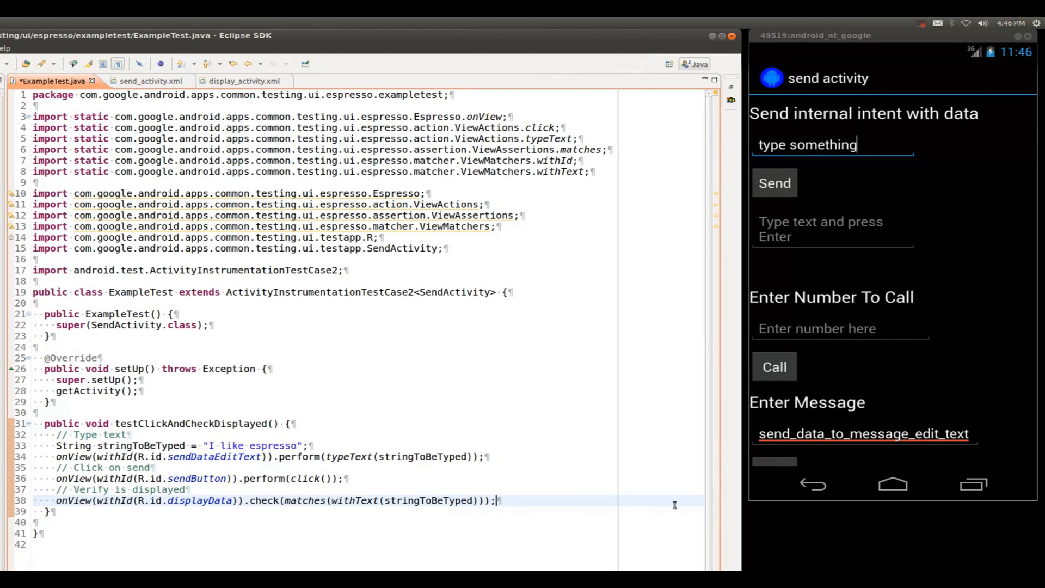
key(ctrl+s)
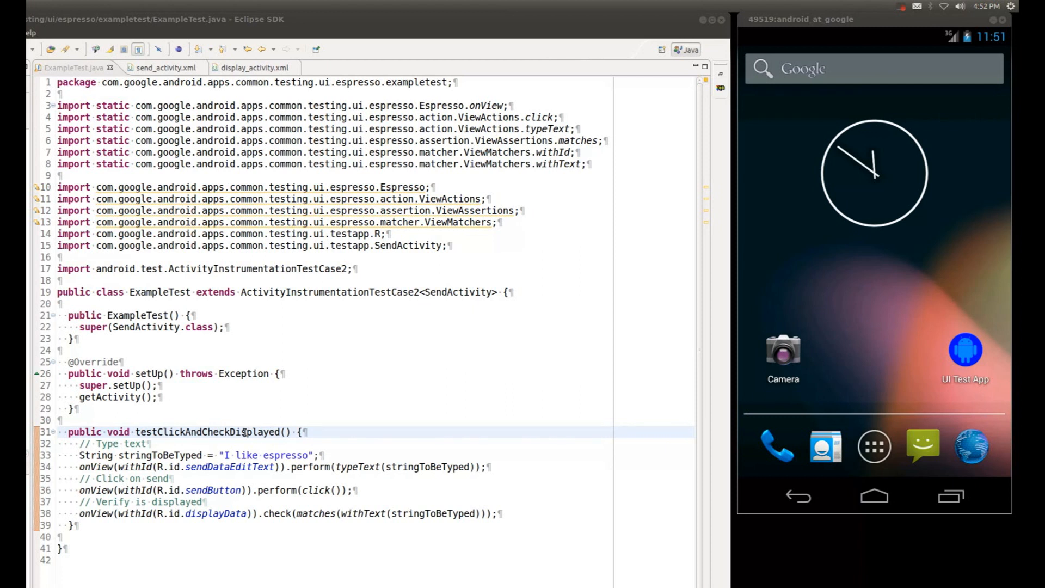
- Run ExampleTest as an Android JUnit Test and watch it type 'I like espresso'
right_click(244, 432)
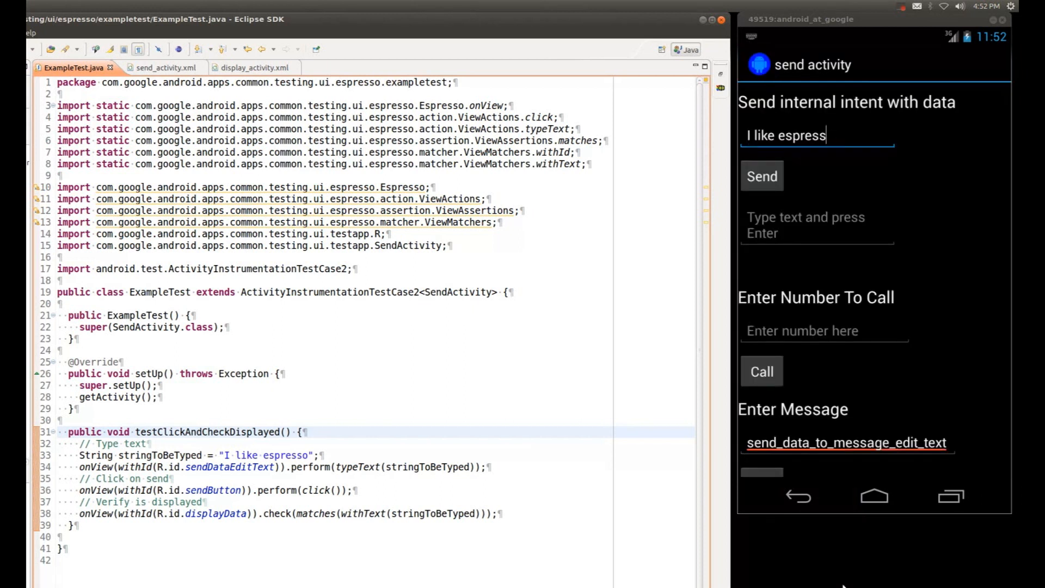
click(760, 175)
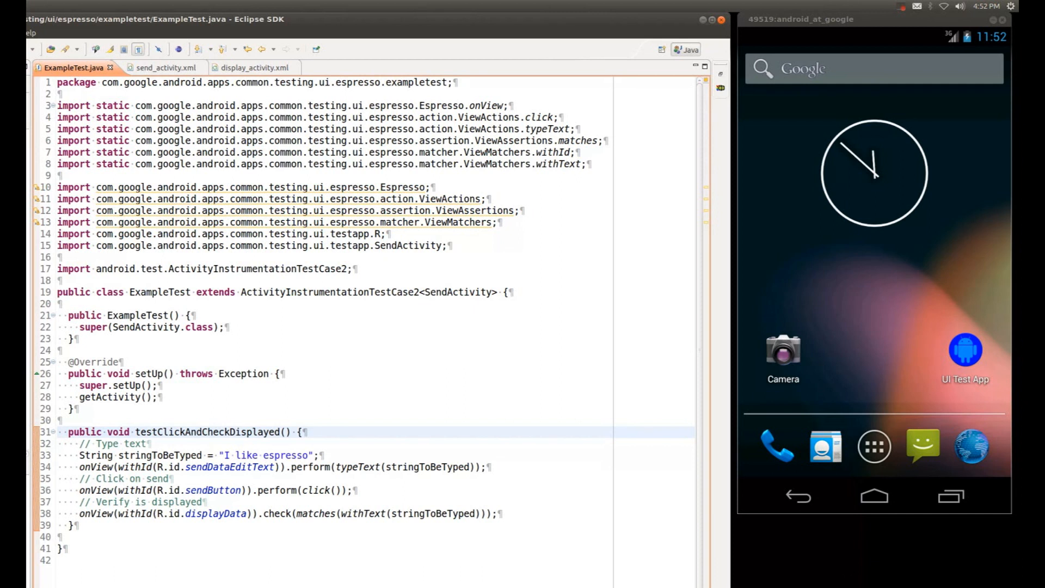
click(235, 431)
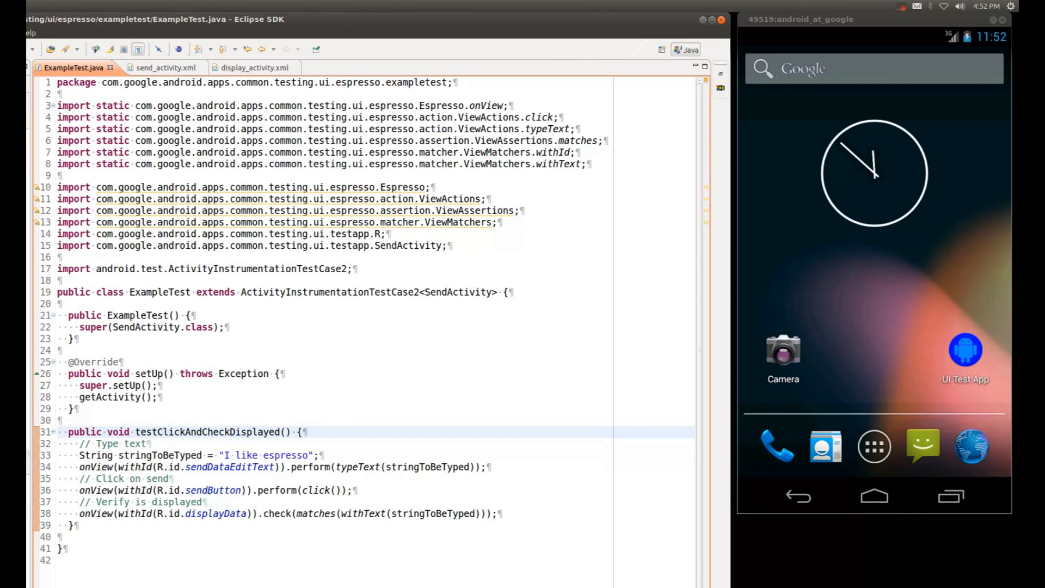
click(235, 432)
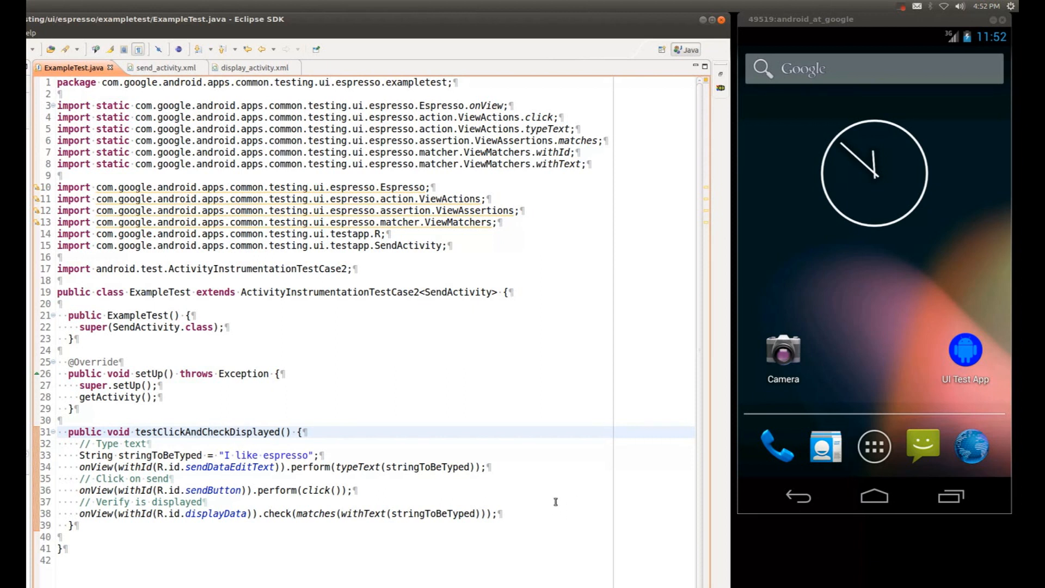
click(234, 432)
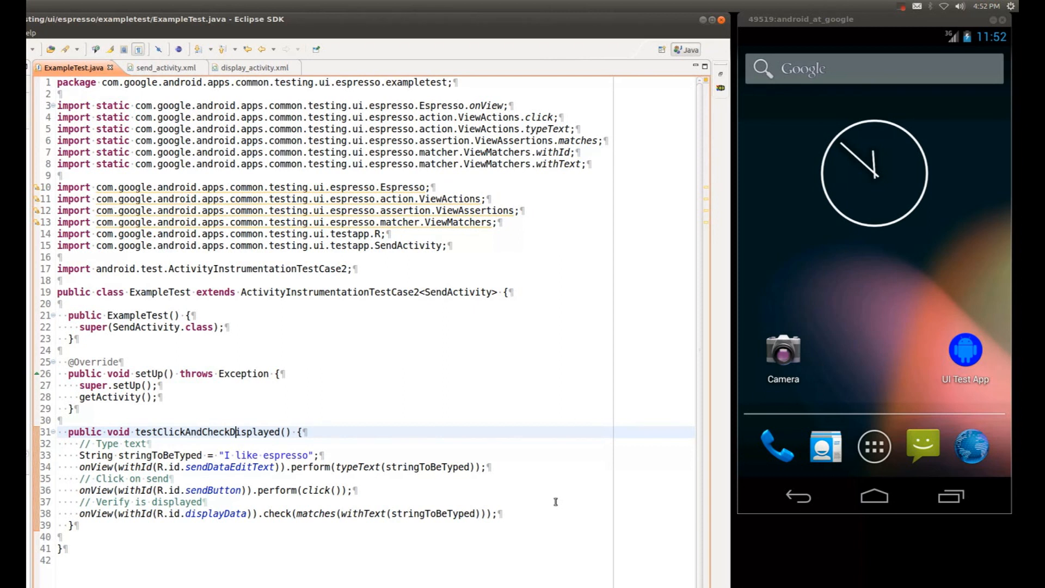